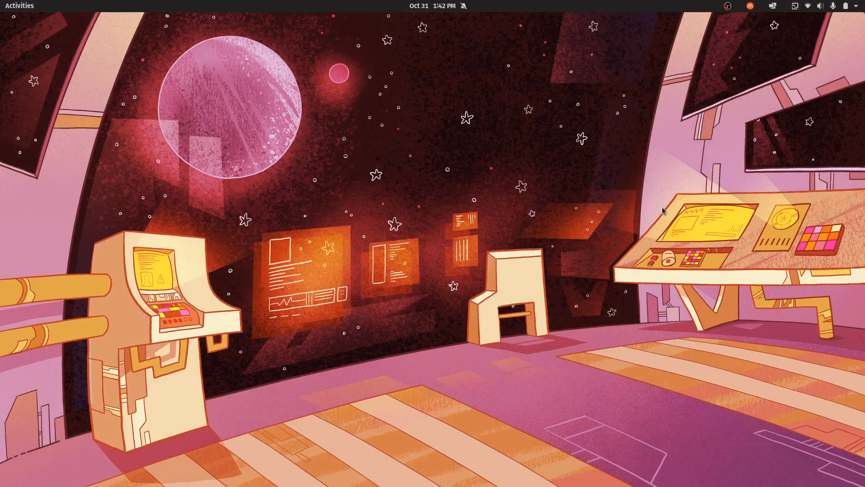
Search GNOME Activities for "fl" to bring up flutter-ocr as the top match.
{"action": "type", "text": "fl"}
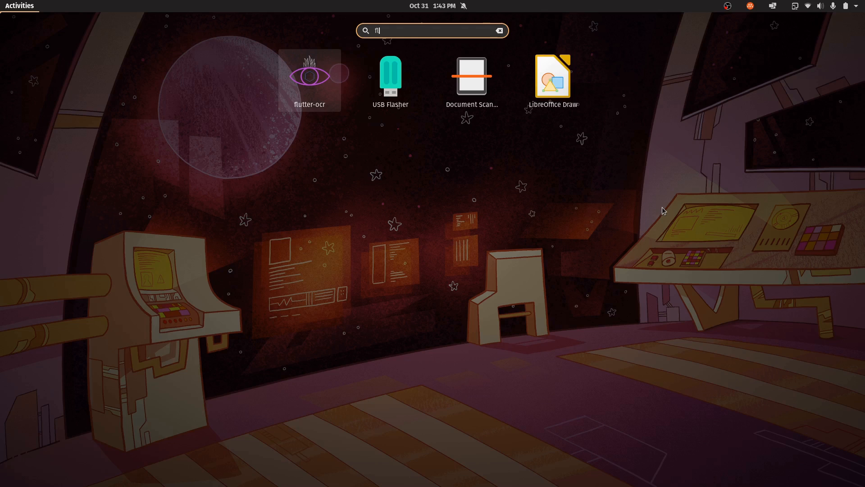
{"action": "mouse_move", "coordinate": [312, 97]}
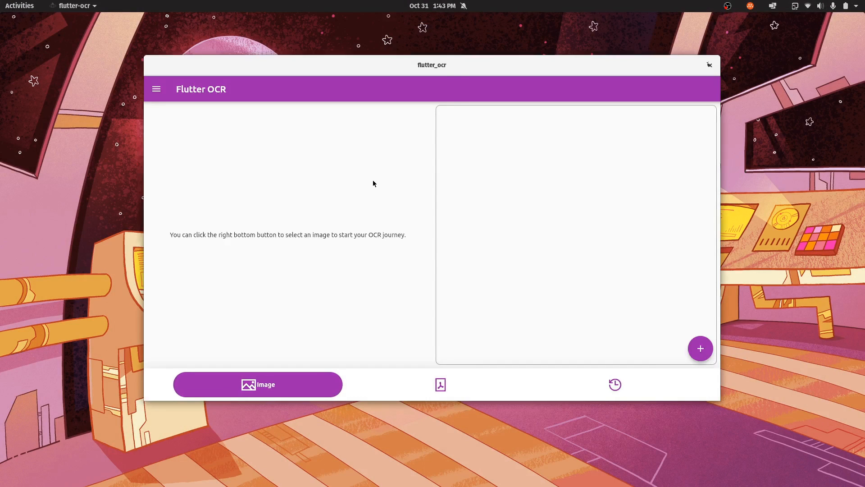
{"action": "mouse_move", "coordinate": [387, 338]}
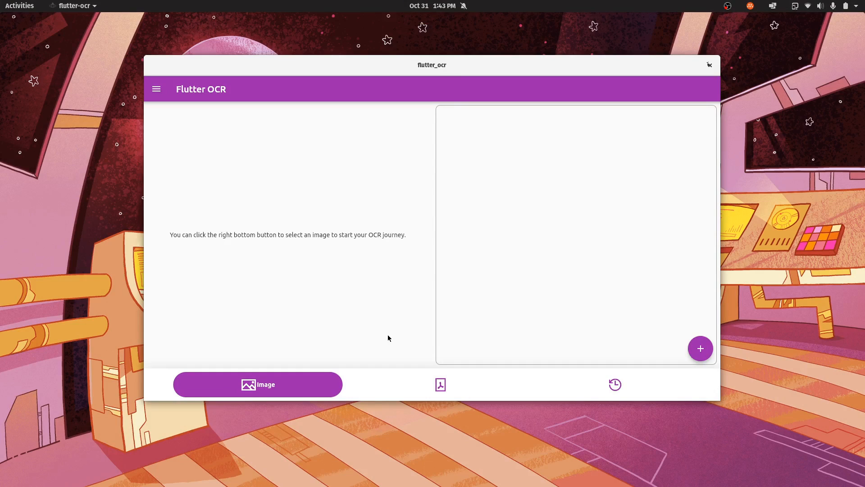
{"action": "mouse_move", "coordinate": [367, 372]}
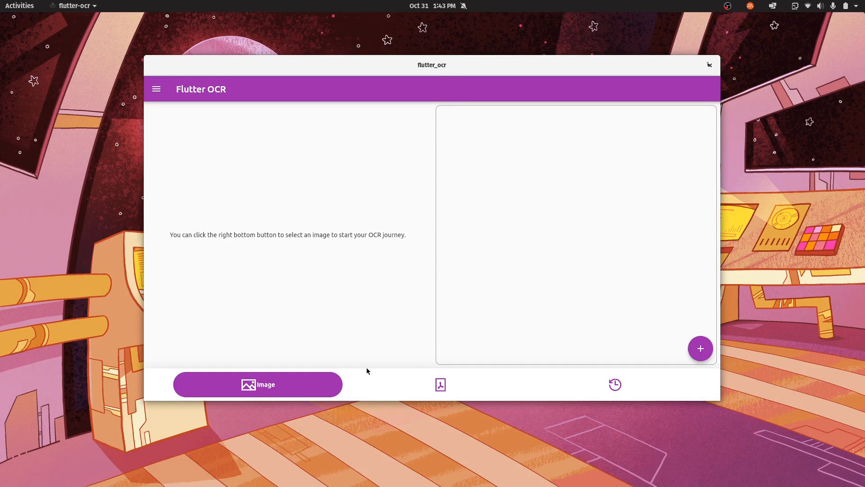
{"action": "mouse_move", "coordinate": [634, 384]}
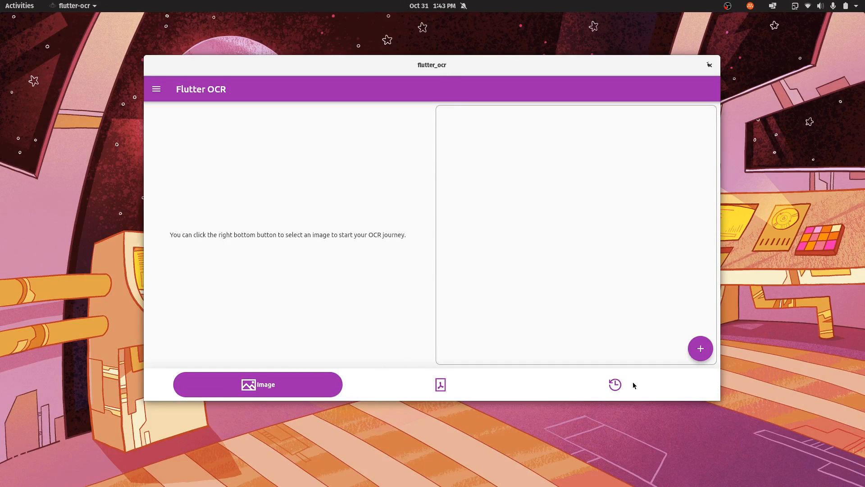
{"action": "mouse_move", "coordinate": [322, 372]}
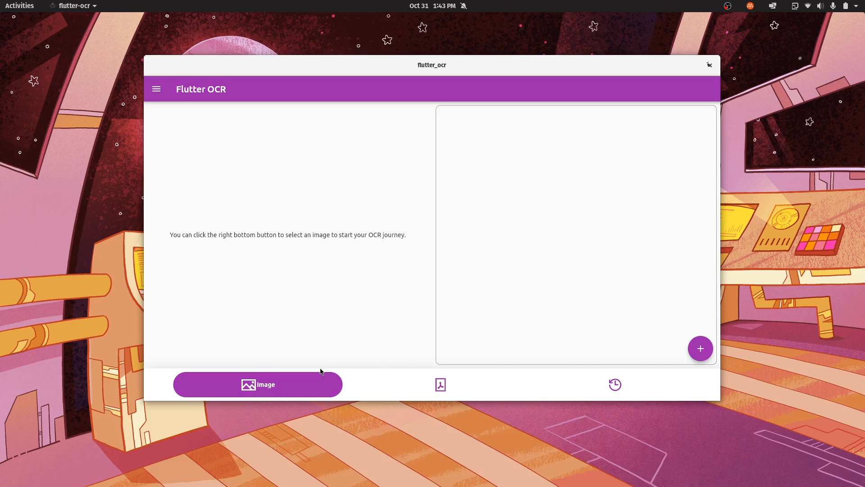
{"action": "mouse_move", "coordinate": [369, 390]}
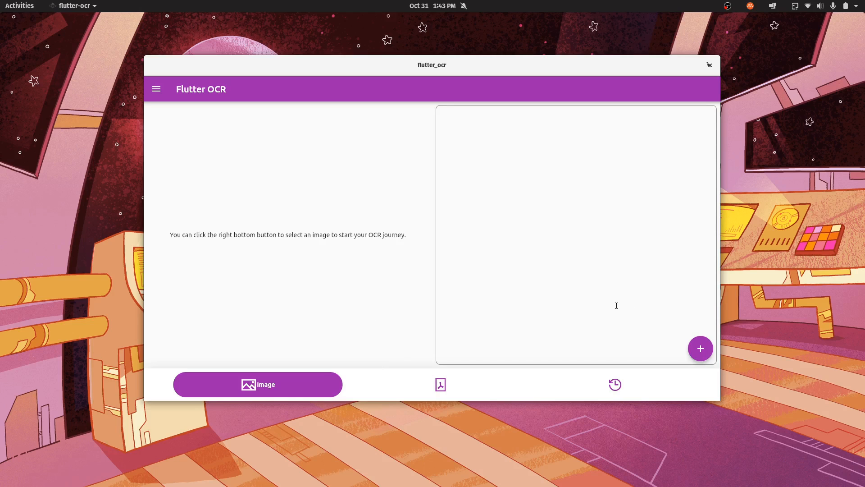
{"action": "mouse_move", "coordinate": [459, 373]}
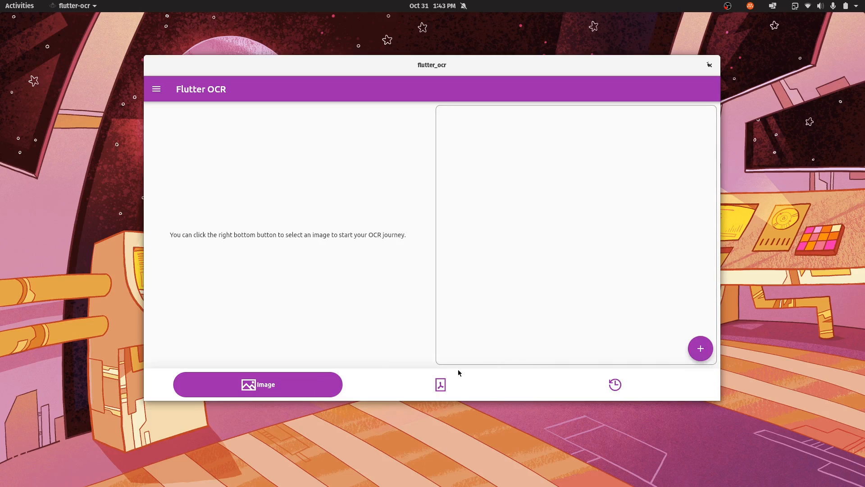
Visit the PDF page, check History shows 'No history yet', and return to the PDF page.
{"action": "left_click", "coordinate": [441, 384]}
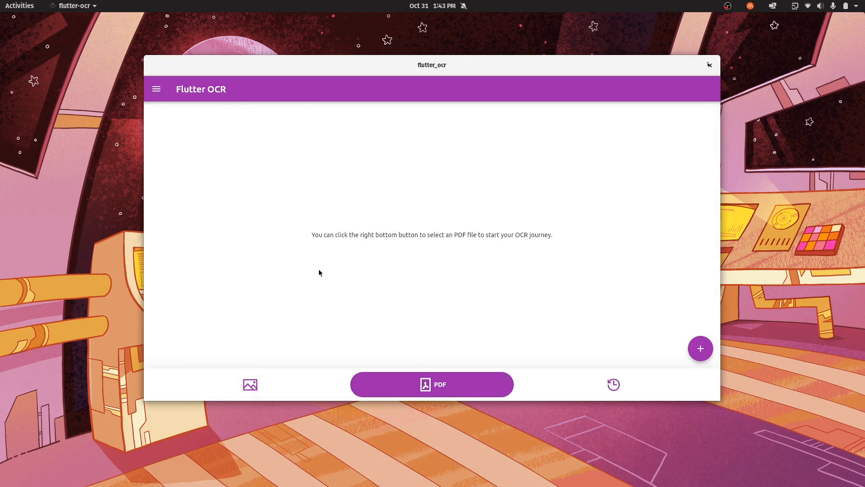
{"action": "mouse_move", "coordinate": [353, 275]}
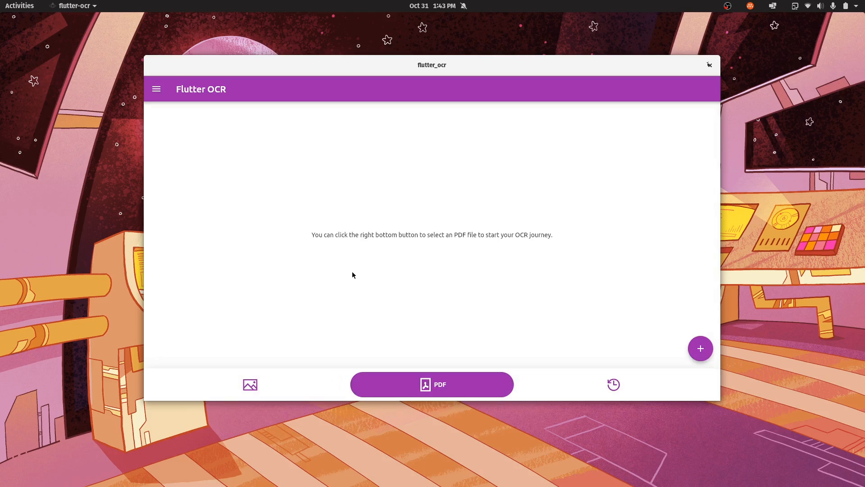
{"action": "mouse_move", "coordinate": [472, 301]}
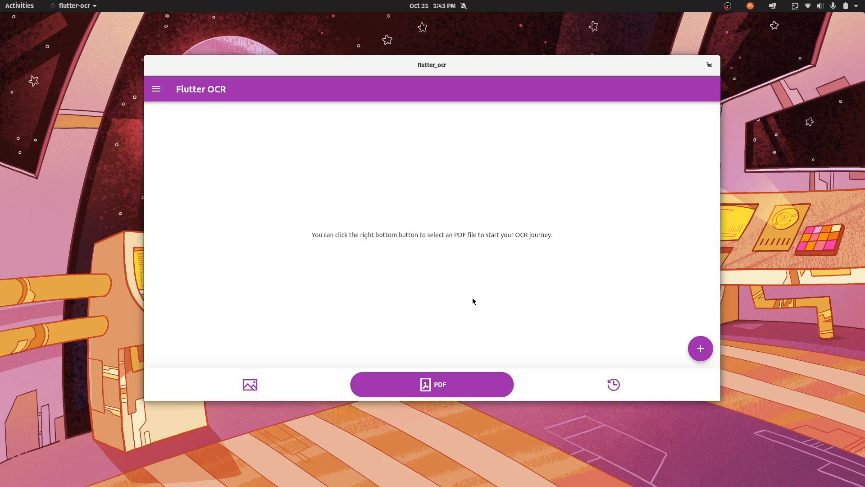
{"action": "mouse_move", "coordinate": [500, 306]}
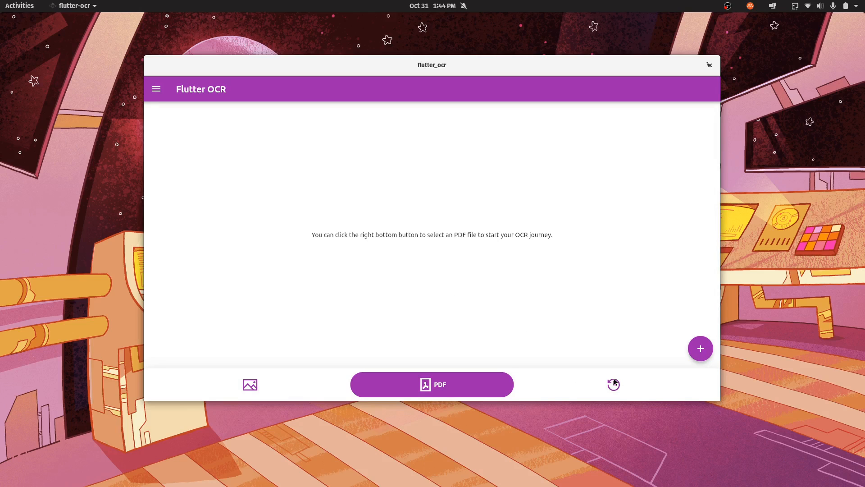
{"action": "left_click", "coordinate": [613, 384]}
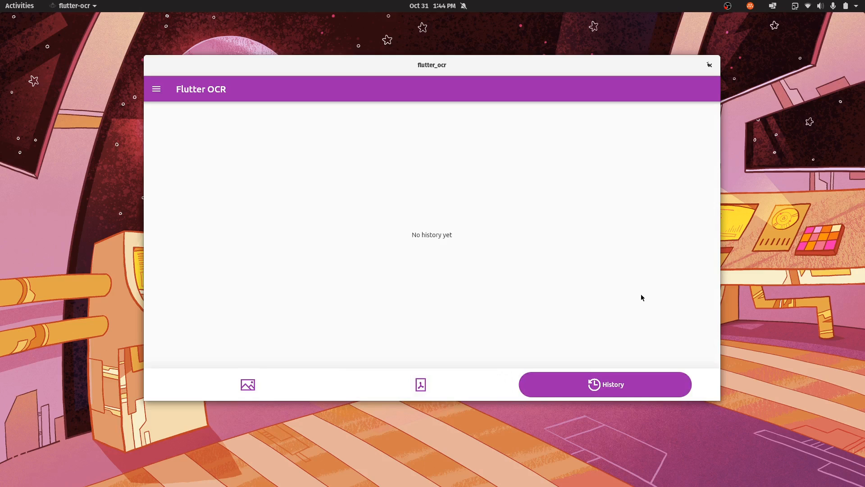
{"action": "mouse_move", "coordinate": [648, 284]}
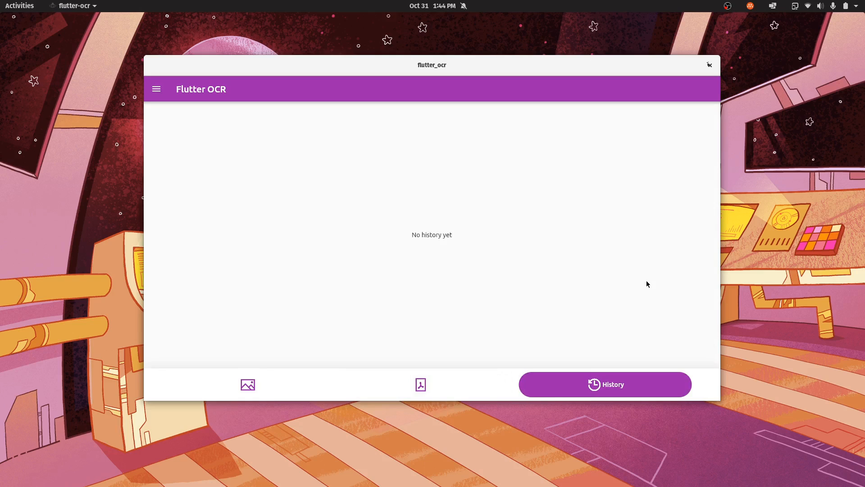
{"action": "mouse_move", "coordinate": [559, 268]}
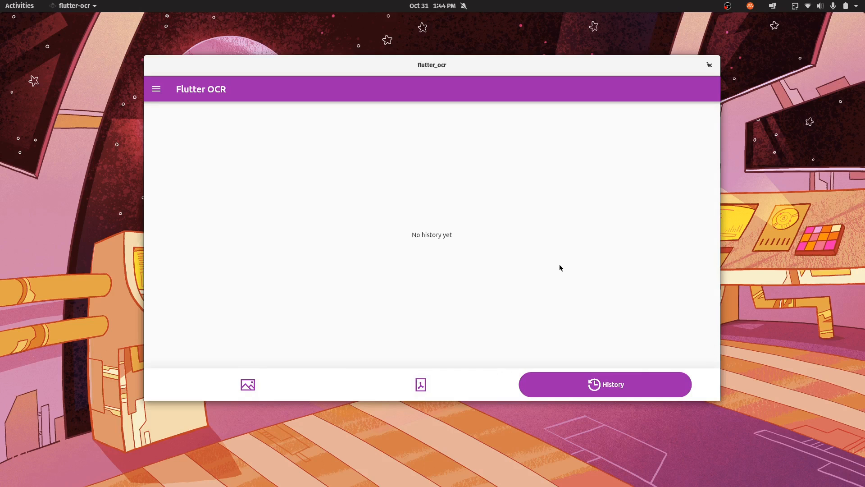
{"action": "mouse_move", "coordinate": [513, 273]}
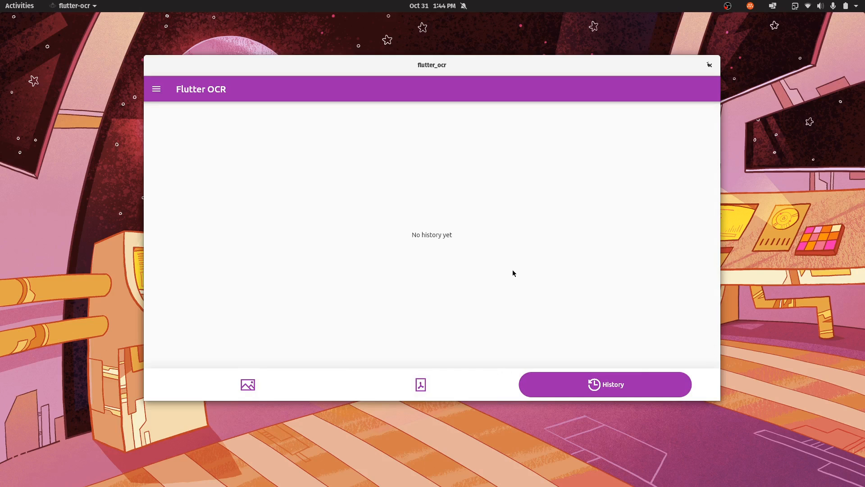
{"action": "left_click", "coordinate": [421, 384]}
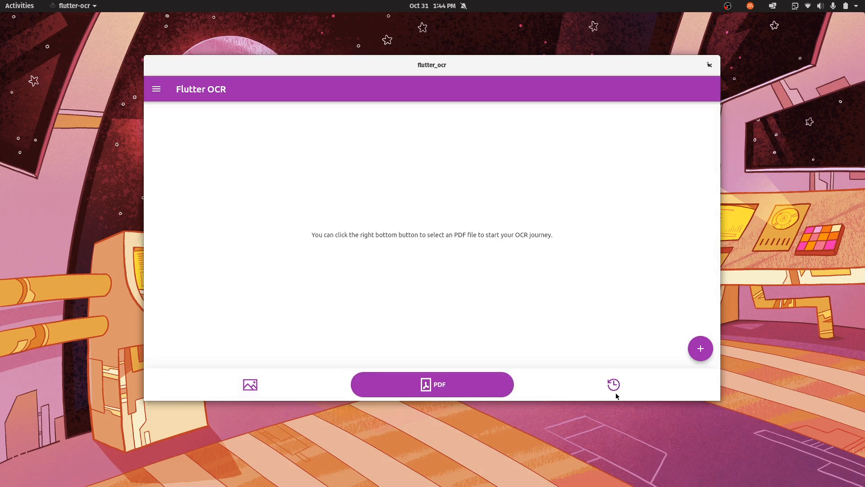
Switch to the Image page and reveal the side menu with Choose OCR Languages and About.
{"action": "left_click", "coordinate": [249, 384]}
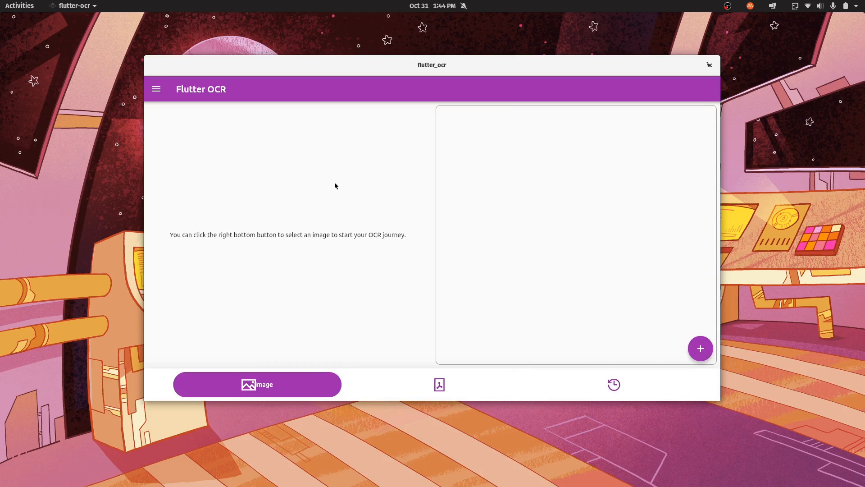
{"action": "mouse_move", "coordinate": [168, 104]}
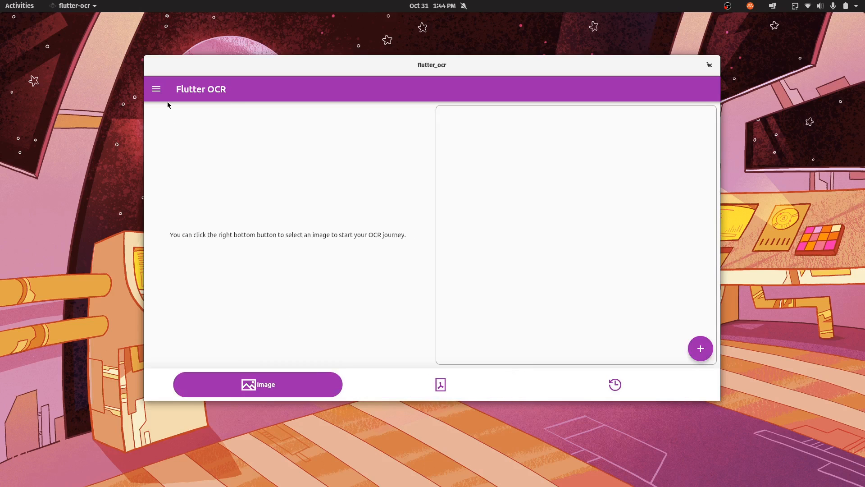
{"action": "left_click", "coordinate": [156, 89]}
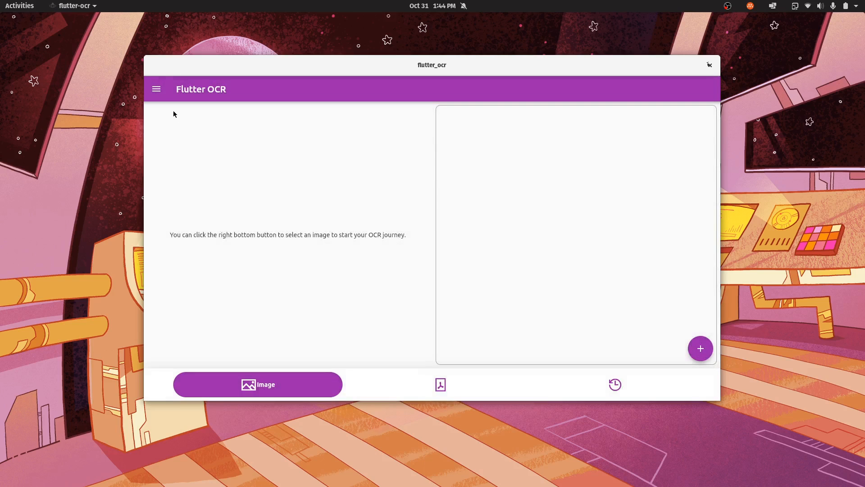
{"action": "mouse_move", "coordinate": [156, 89]}
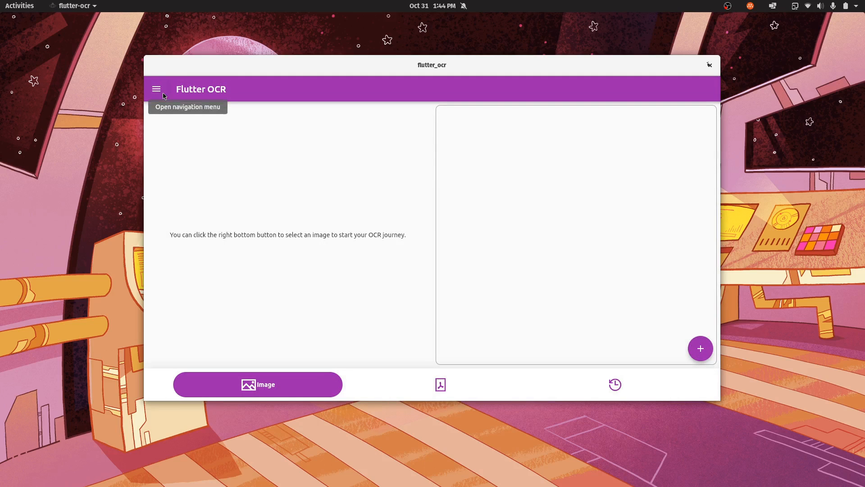
{"action": "left_click", "coordinate": [157, 89]}
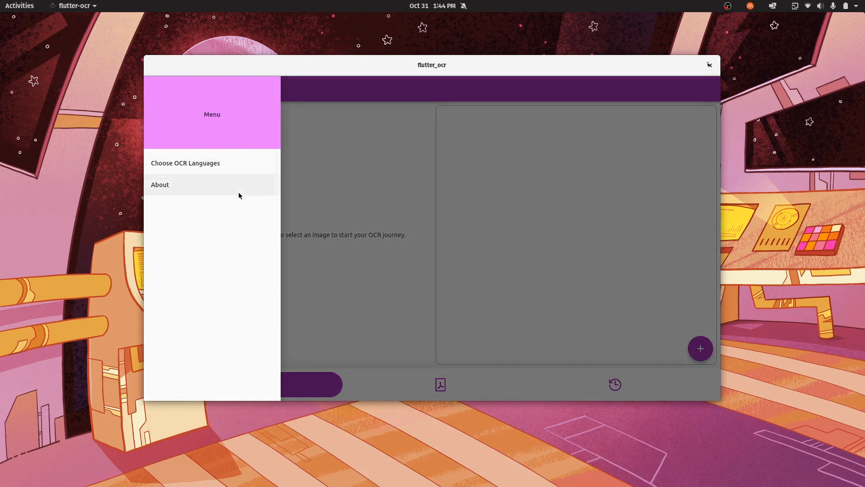
{"action": "mouse_move", "coordinate": [263, 167]}
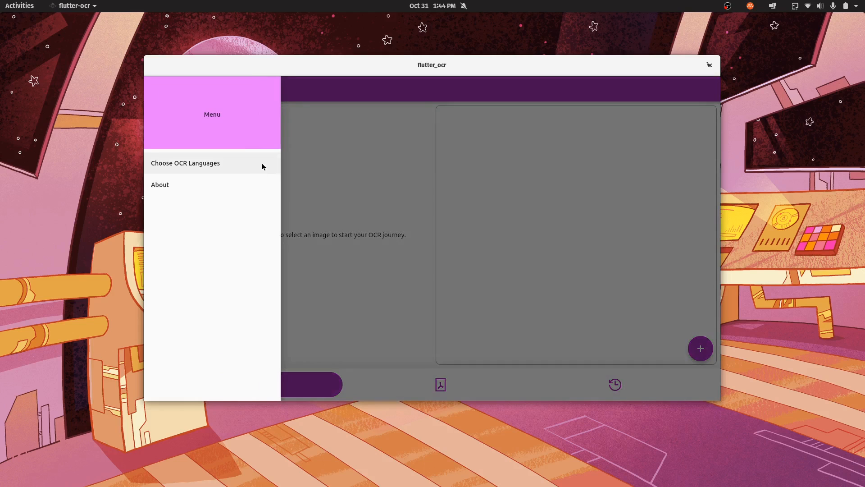
{"action": "mouse_move", "coordinate": [254, 184]}
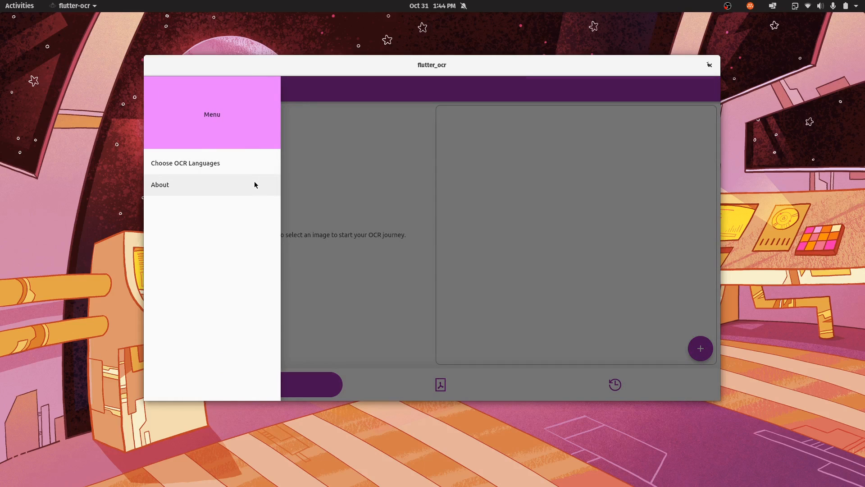
{"action": "mouse_move", "coordinate": [254, 166]}
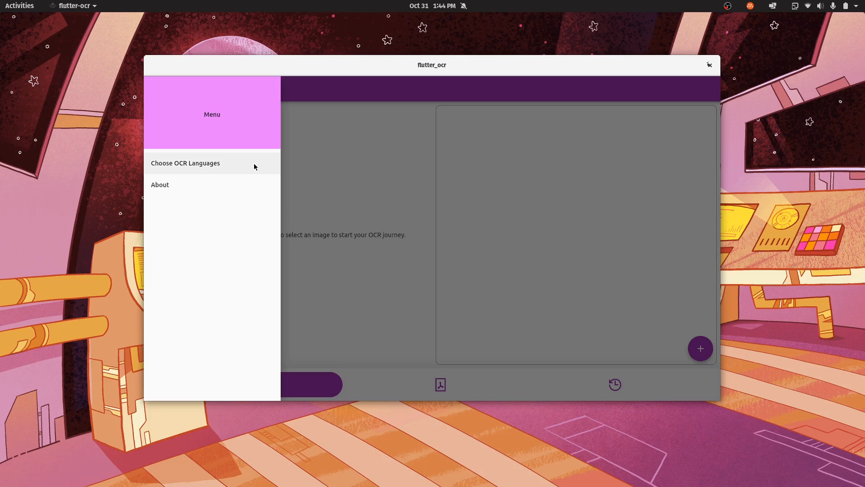
{"action": "left_click", "coordinate": [186, 163]}
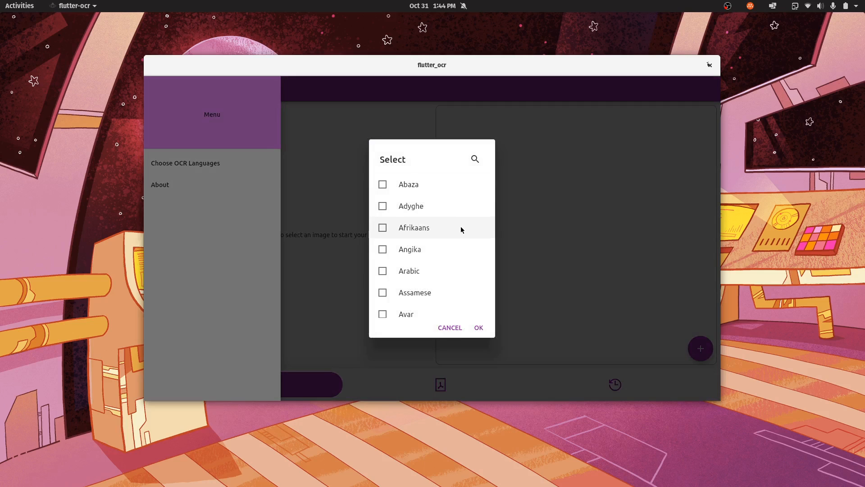
{"action": "scroll", "scroll_direction": "down", "scroll_amount": 3}
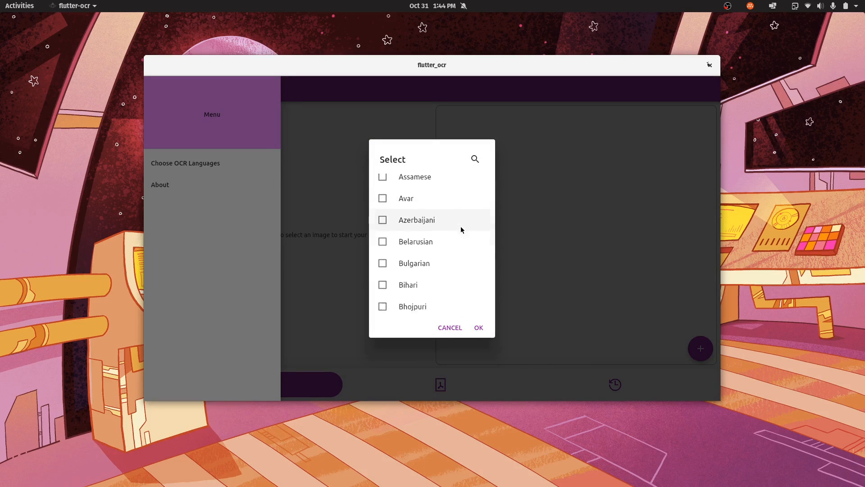
{"action": "scroll", "scroll_direction": "down", "scroll_amount": 3}
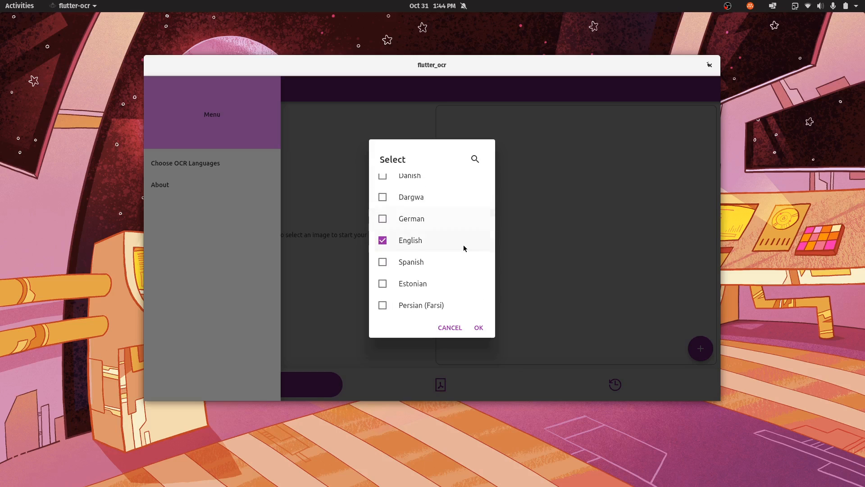
{"action": "mouse_move", "coordinate": [466, 245]}
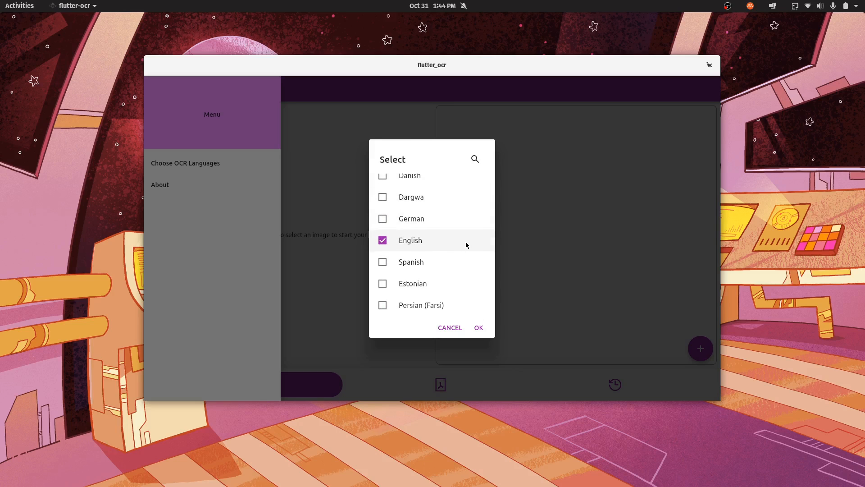
{"action": "scroll", "scroll_direction": "down", "scroll_amount": 3}
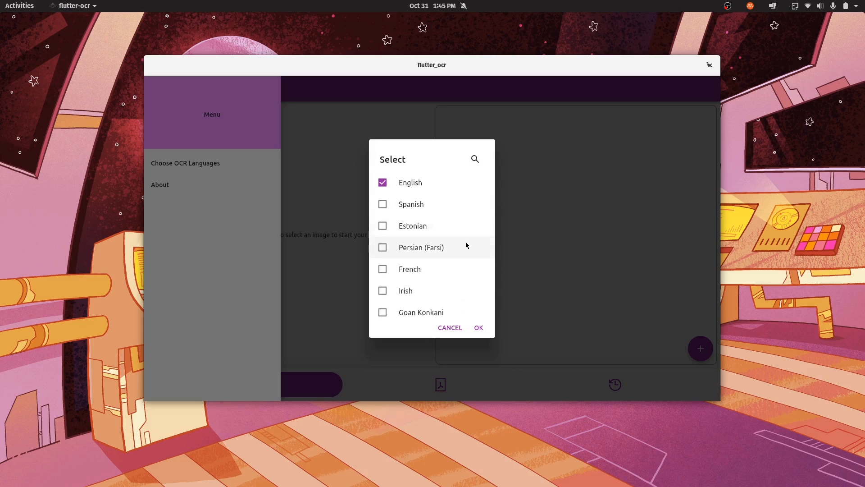
{"action": "scroll", "scroll_direction": "down", "scroll_amount": 3}
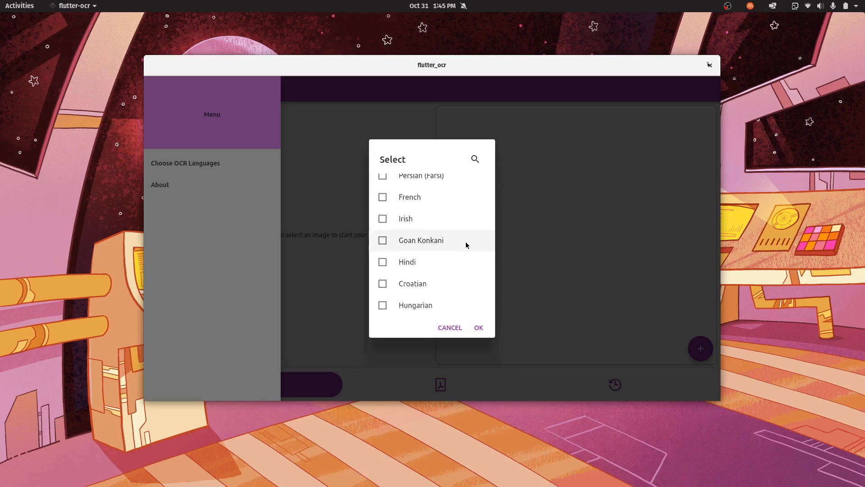
{"action": "scroll", "scroll_direction": "down", "scroll_amount": 3}
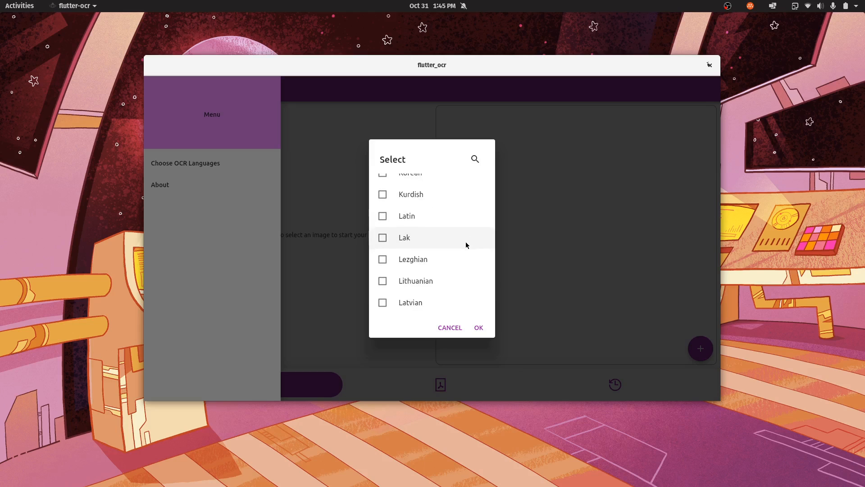
{"action": "scroll", "scroll_direction": "up", "scroll_amount": 3}
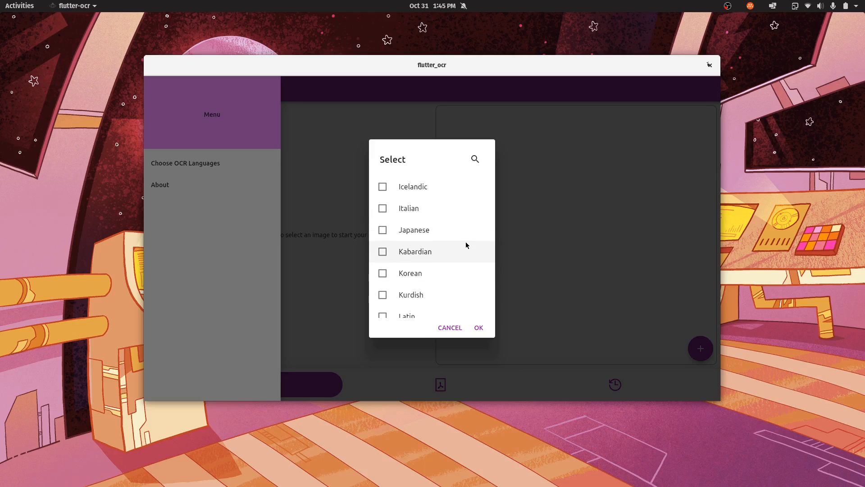
{"action": "scroll", "scroll_direction": "up", "scroll_amount": 3}
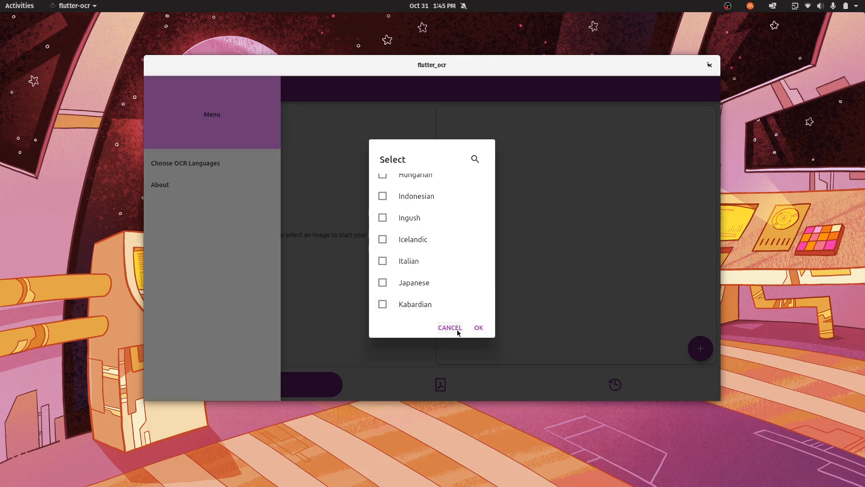
{"action": "left_click", "coordinate": [449, 327]}
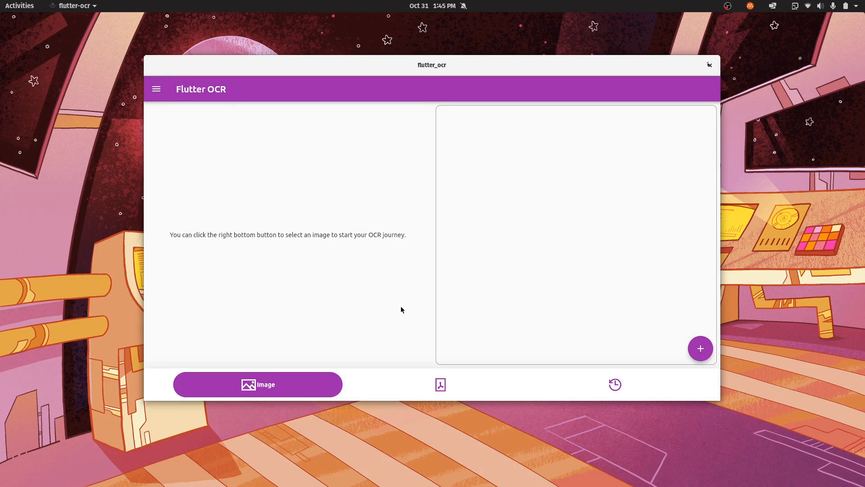
{"action": "left_click", "coordinate": [156, 89]}
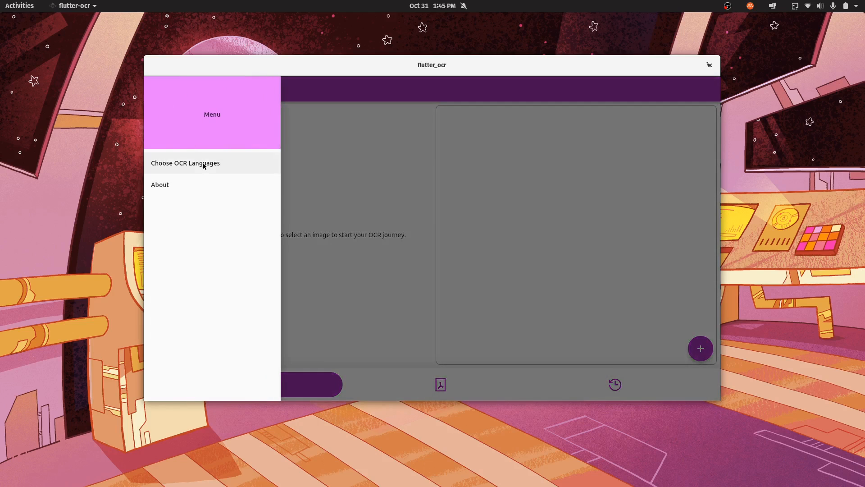
{"action": "mouse_move", "coordinate": [217, 186]}
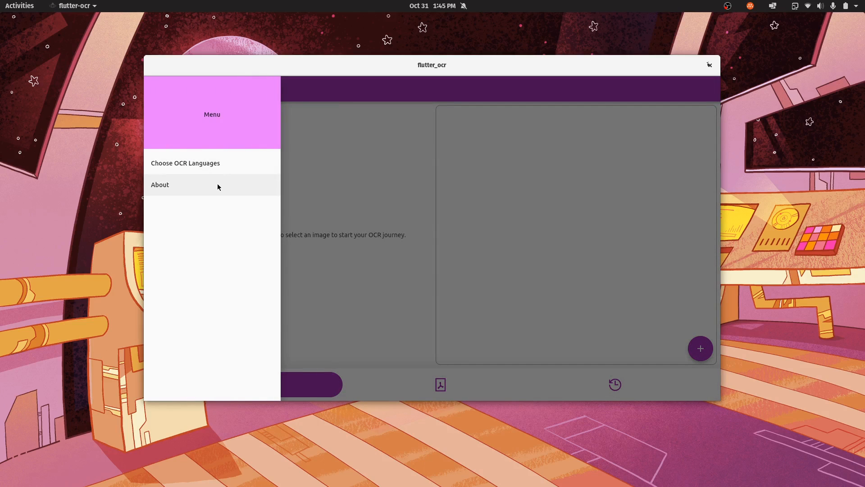
{"action": "left_click", "coordinate": [160, 184]}
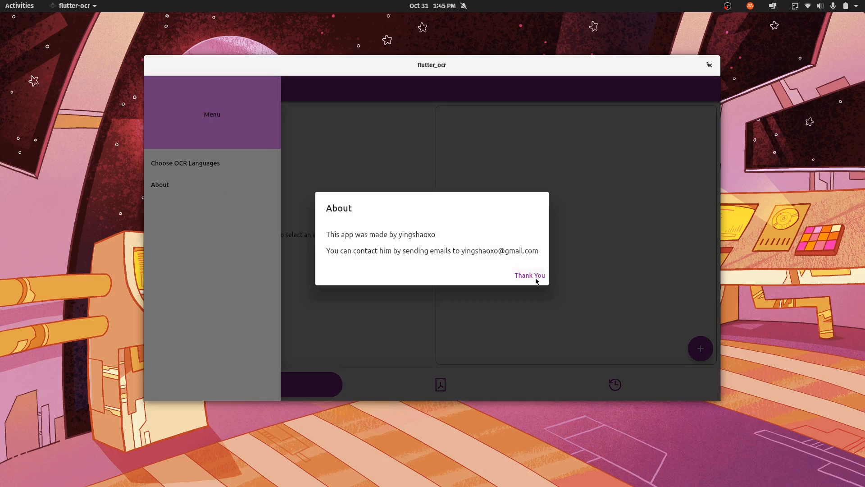
{"action": "left_click", "coordinate": [530, 275]}
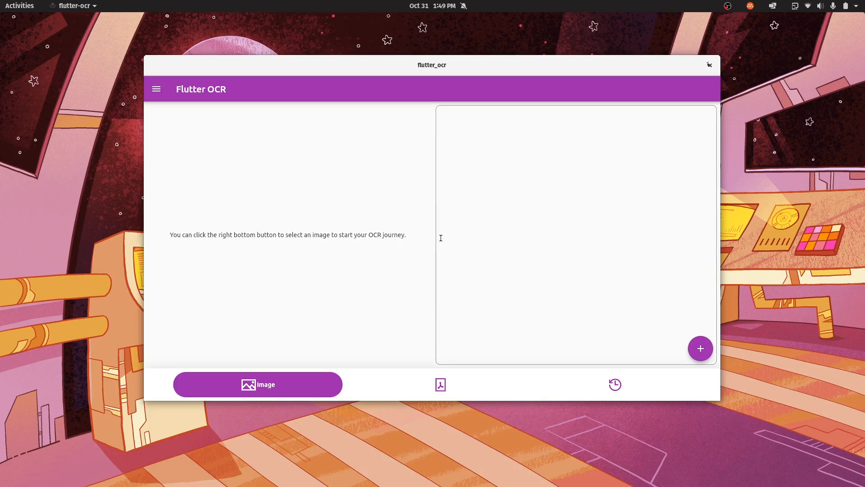
{"action": "mouse_move", "coordinate": [387, 272]}
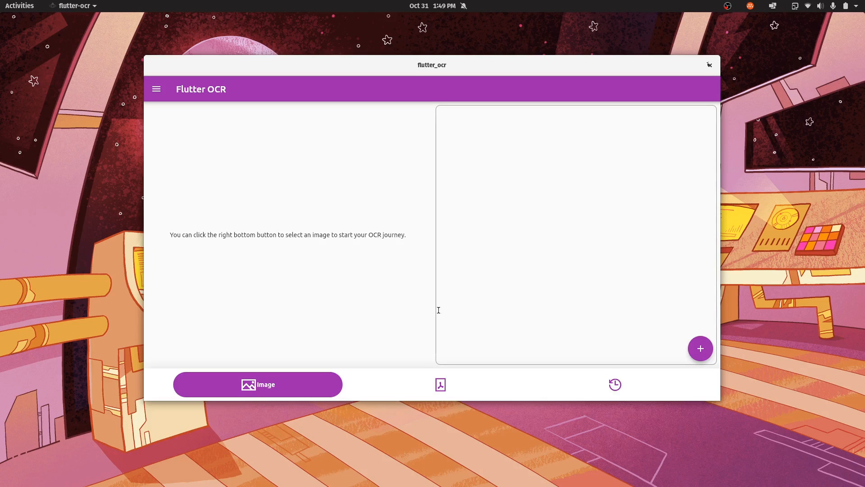
{"action": "mouse_move", "coordinate": [700, 348]}
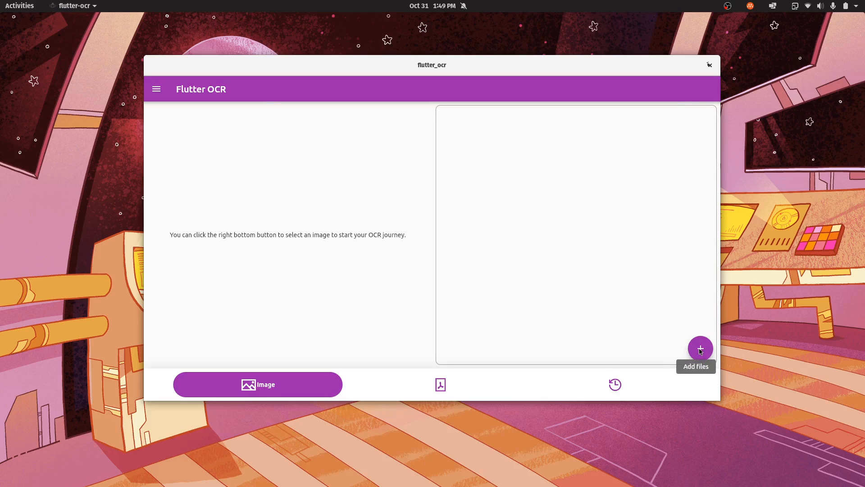
Add saying.png from the file picker so its quote gets recognised as text.
{"action": "left_click", "coordinate": [700, 348]}
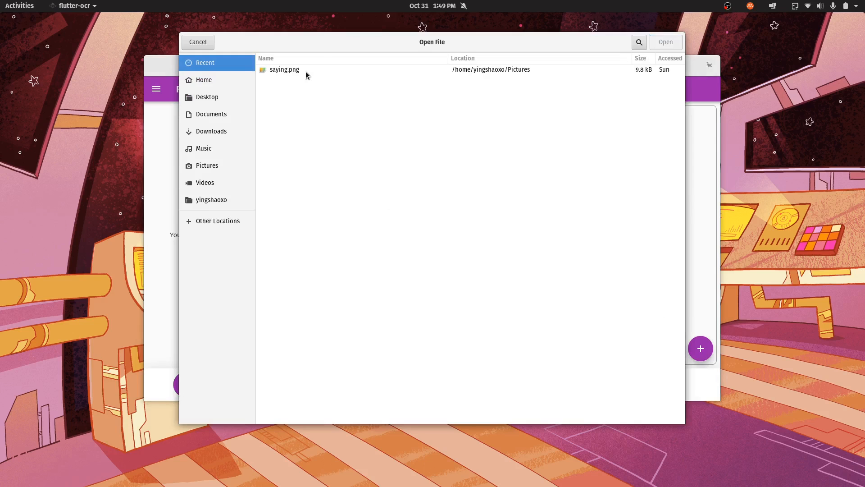
{"action": "left_click", "coordinate": [284, 70]}
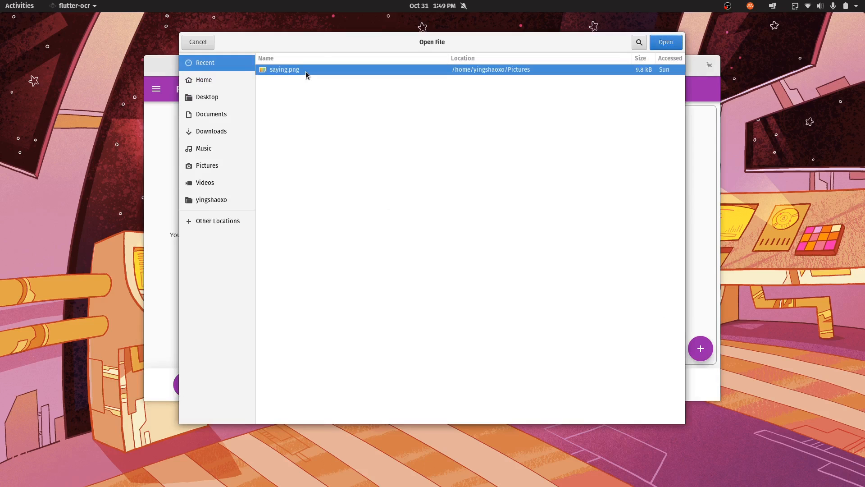
{"action": "left_click", "coordinate": [665, 42]}
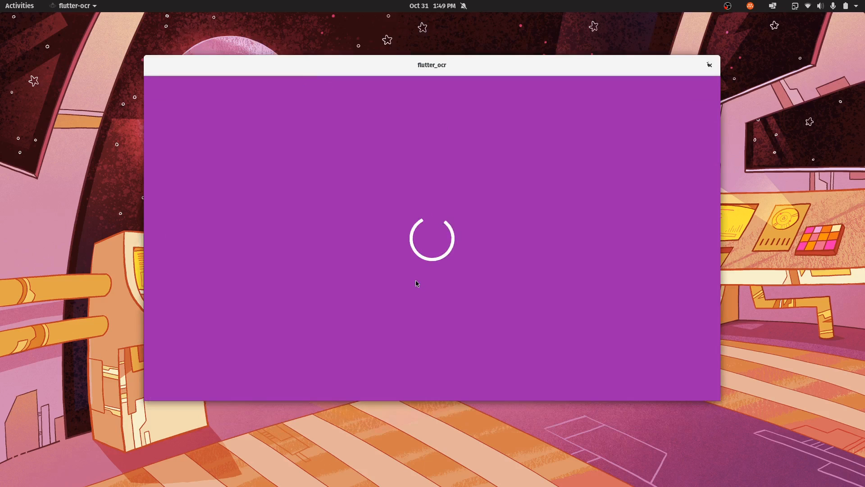
{"action": "mouse_move", "coordinate": [502, 220]}
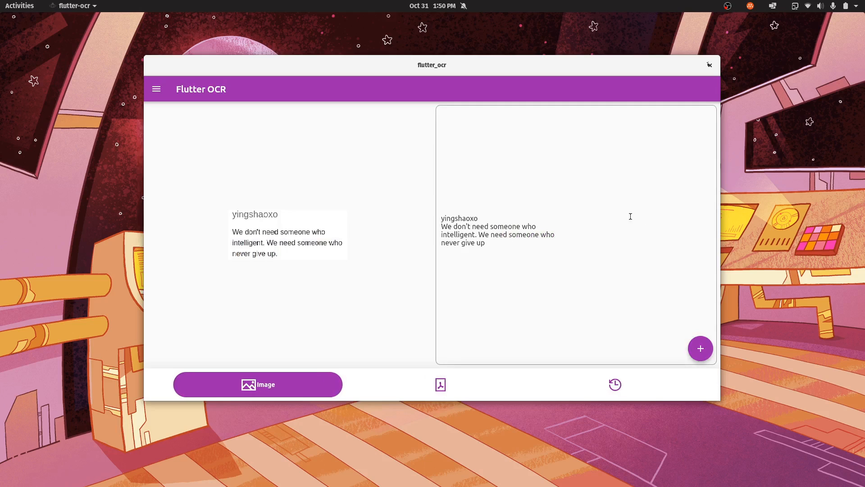
{"action": "mouse_move", "coordinate": [307, 217]}
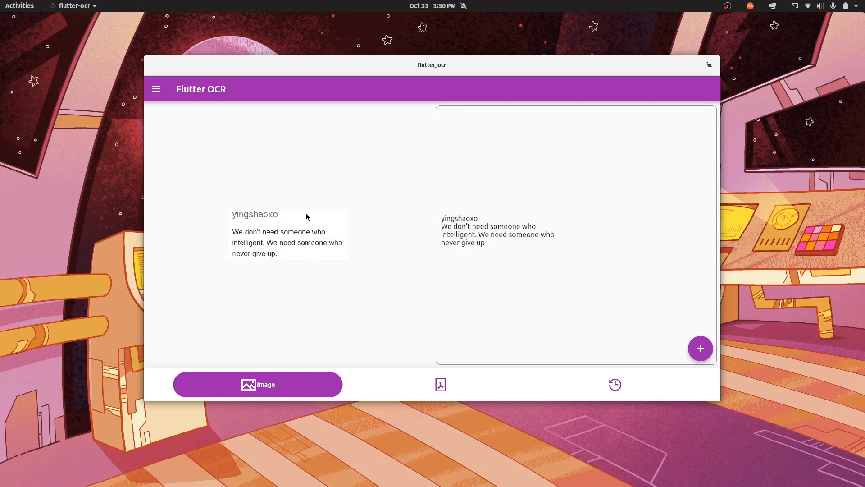
{"action": "mouse_move", "coordinate": [288, 240]}
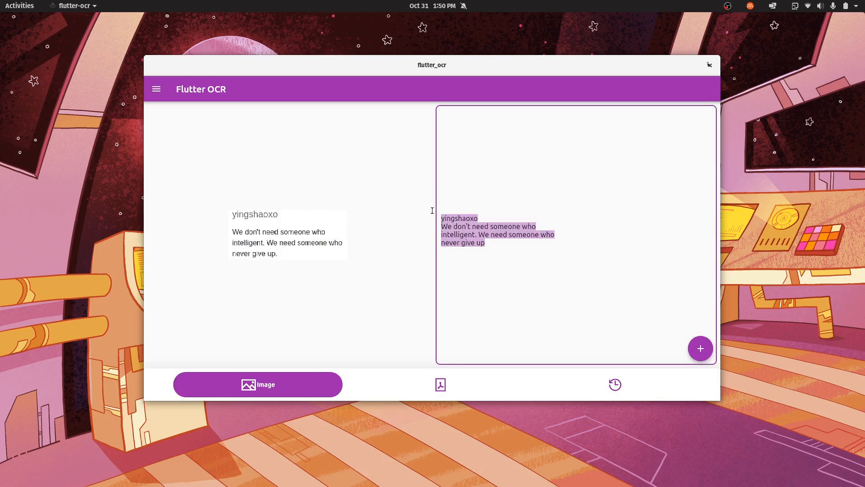
{"action": "mouse_move", "coordinate": [491, 228]}
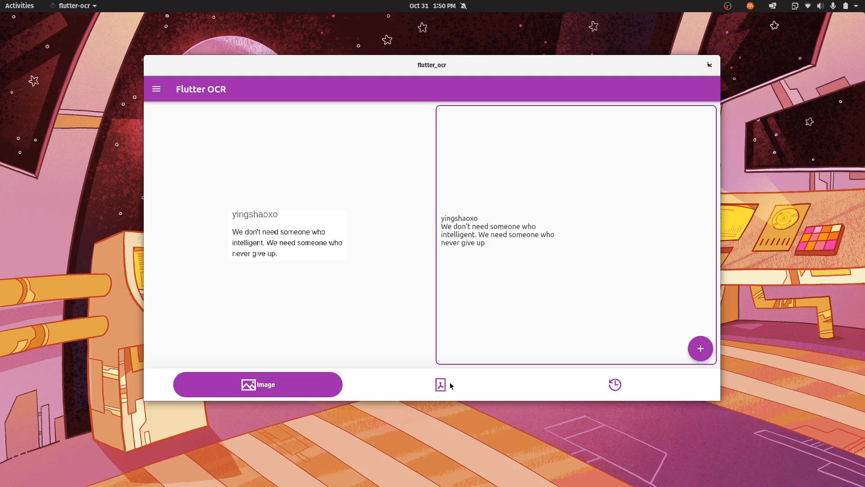
From the PDF page, load the Love Your Work, Love Your Life PDF from Documents.
{"action": "left_click", "coordinate": [440, 385]}
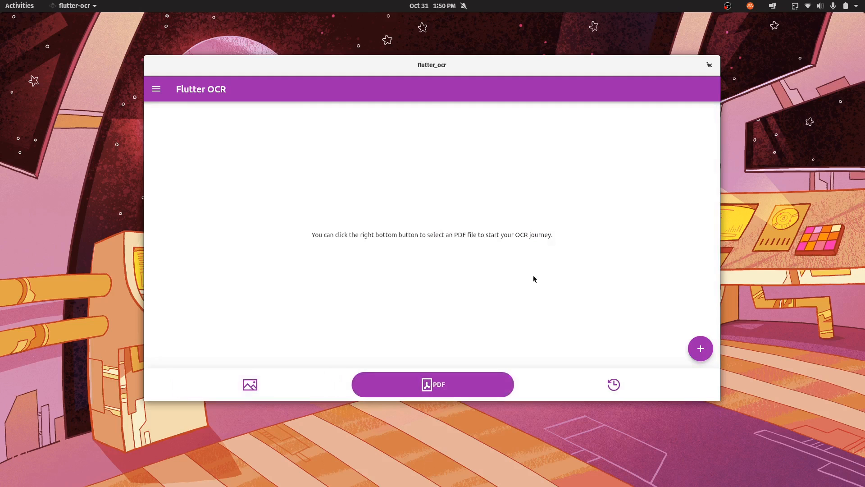
{"action": "mouse_move", "coordinate": [700, 348]}
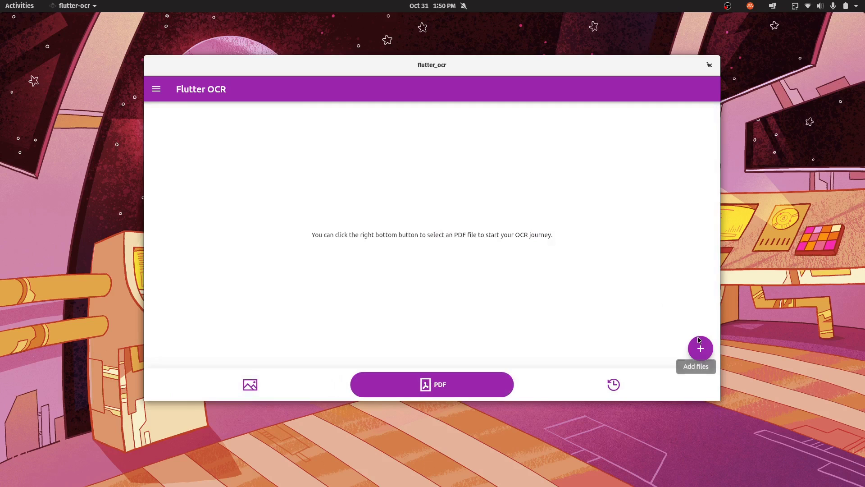
{"action": "left_click", "coordinate": [700, 348]}
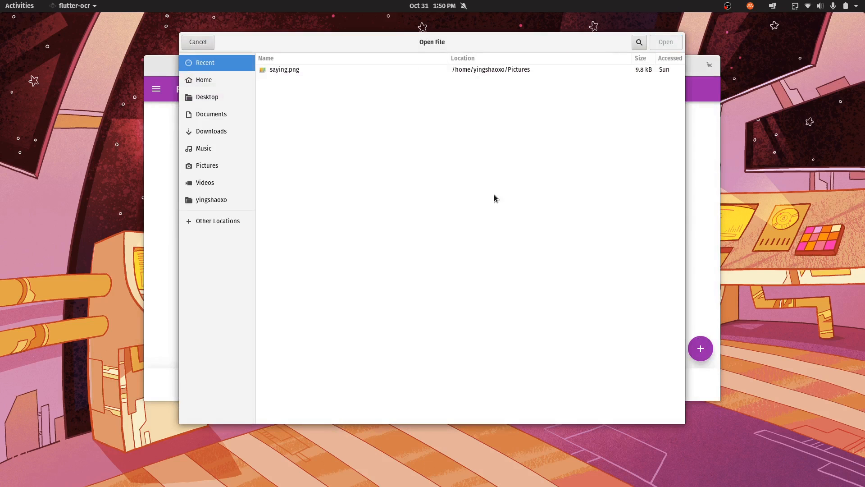
{"action": "left_click", "coordinate": [211, 114]}
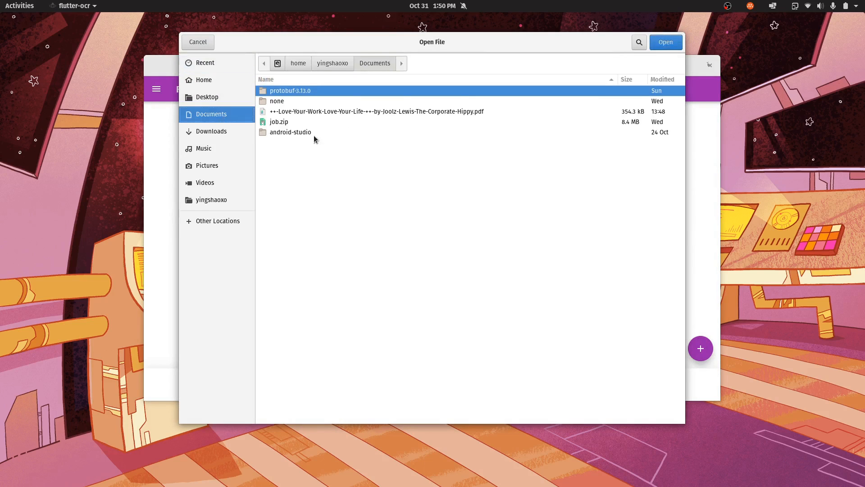
{"action": "left_click", "coordinate": [376, 111]}
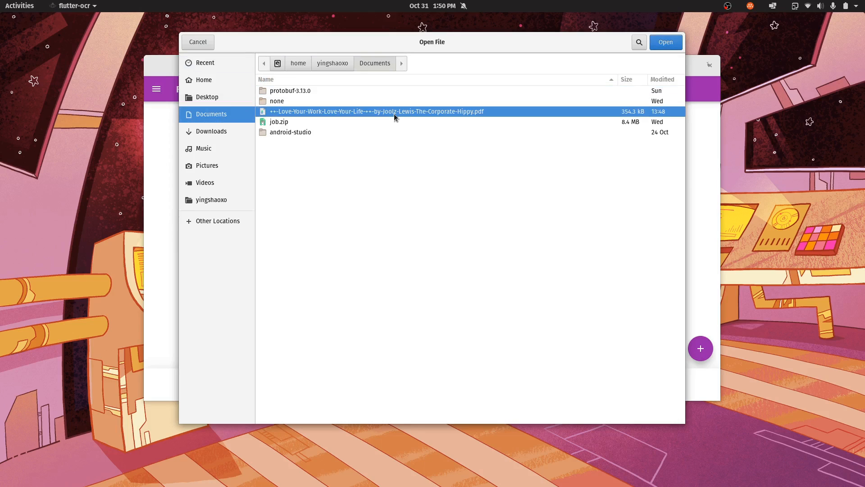
{"action": "mouse_move", "coordinate": [460, 151]}
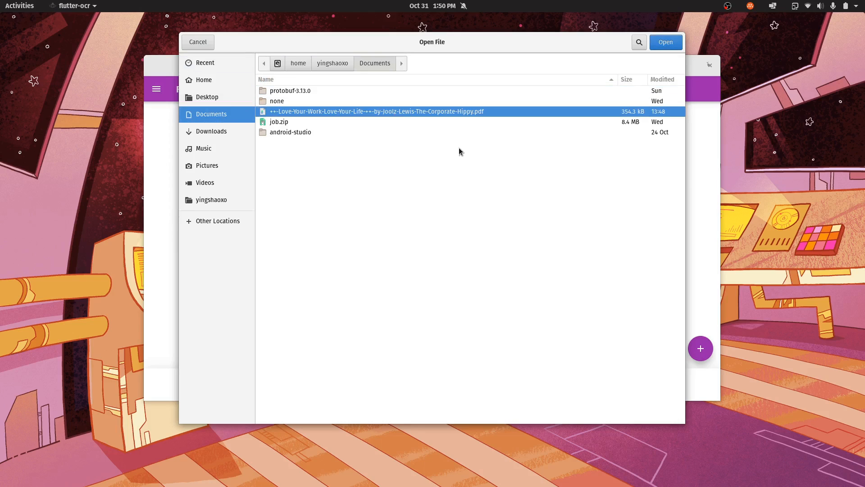
{"action": "mouse_move", "coordinate": [444, 118]}
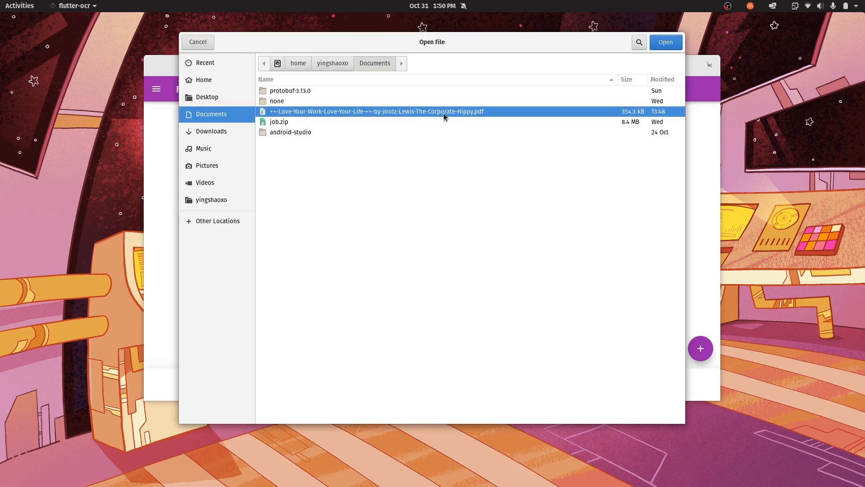
{"action": "mouse_move", "coordinate": [520, 198]}
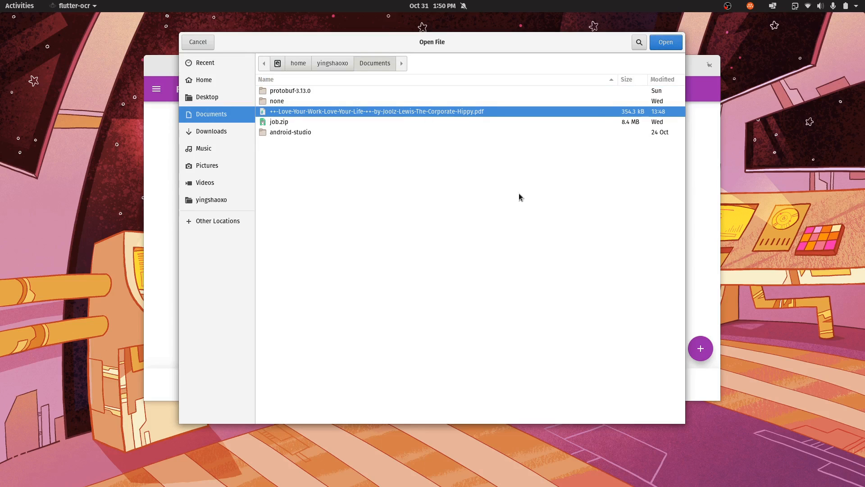
{"action": "left_click", "coordinate": [666, 43]}
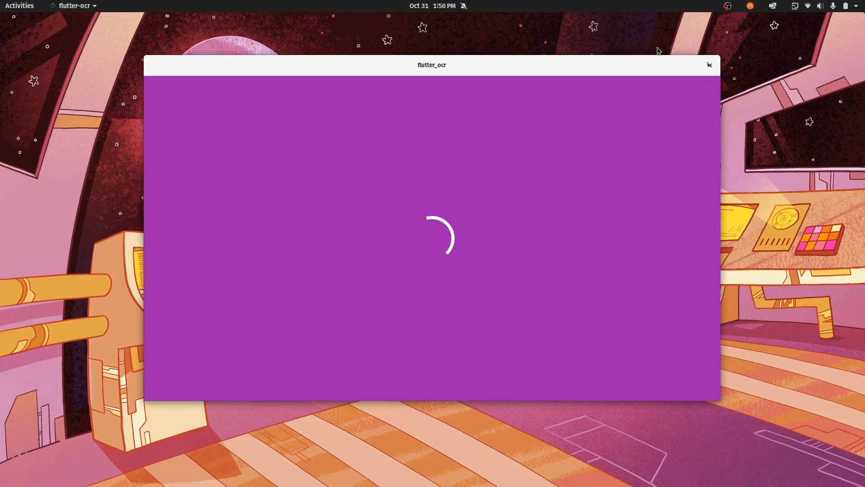
{"action": "mouse_move", "coordinate": [442, 206]}
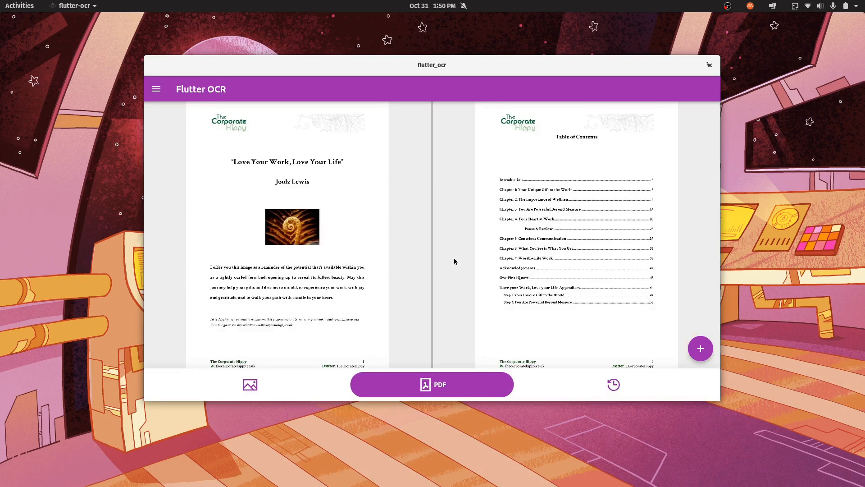
{"action": "mouse_move", "coordinate": [409, 237]}
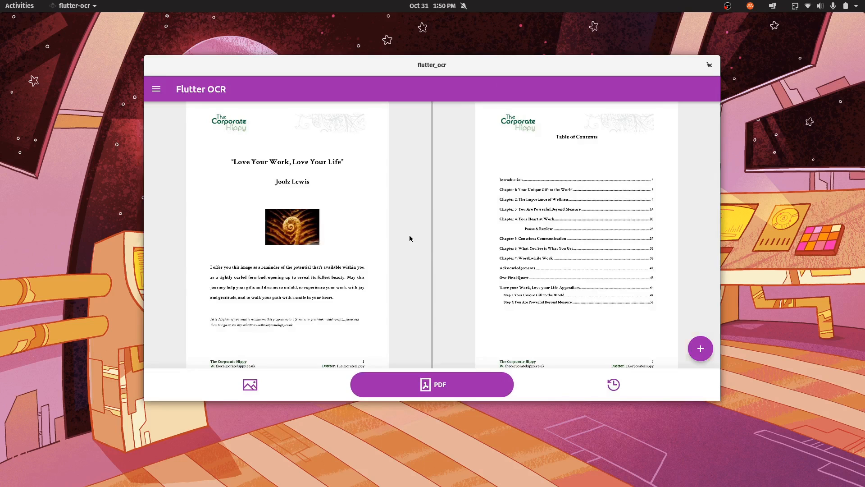
Scroll through the PDF's pages and back up to the title and contents pages.
{"action": "scroll", "scroll_direction": "down", "scroll_amount": 3}
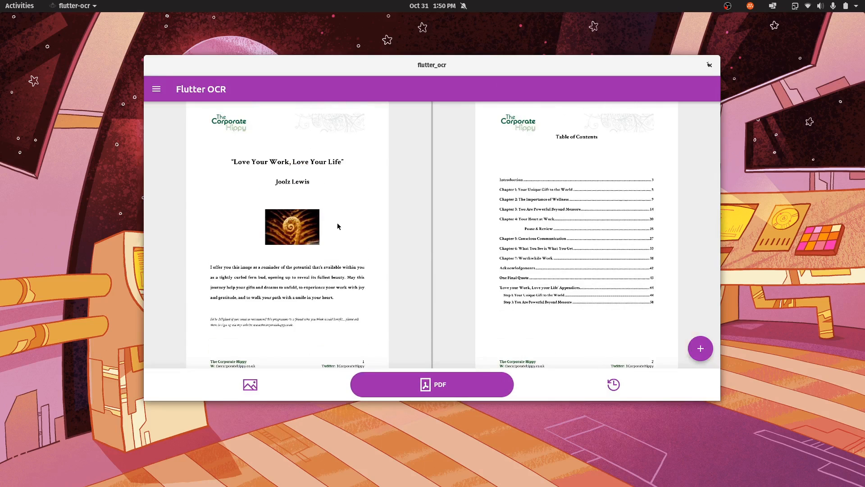
{"action": "scroll", "scroll_direction": "down", "scroll_amount": 3}
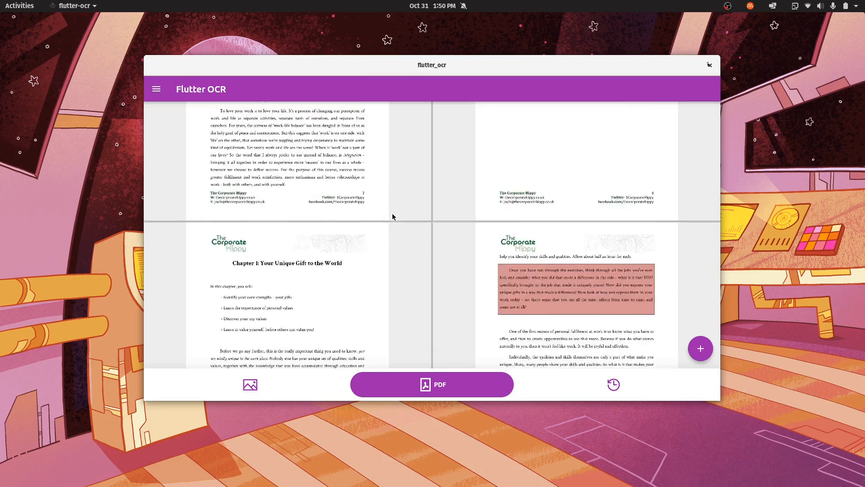
{"action": "scroll", "scroll_direction": "down", "scroll_amount": 3}
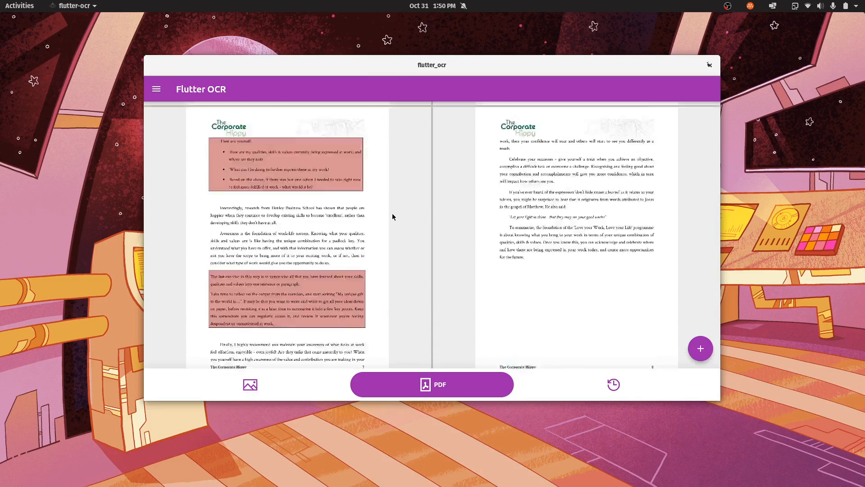
{"action": "scroll", "scroll_direction": "up", "scroll_amount": 3}
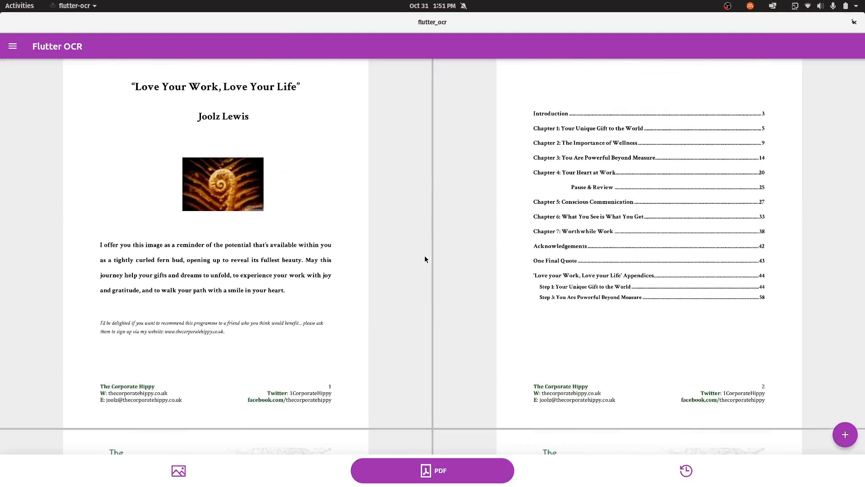
{"action": "scroll", "scroll_direction": "down", "scroll_amount": 3}
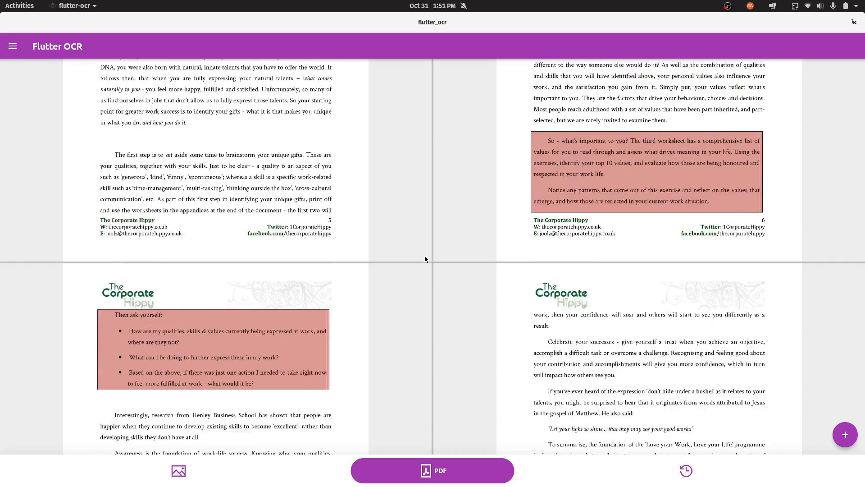
{"action": "scroll", "scroll_direction": "up", "scroll_amount": 3}
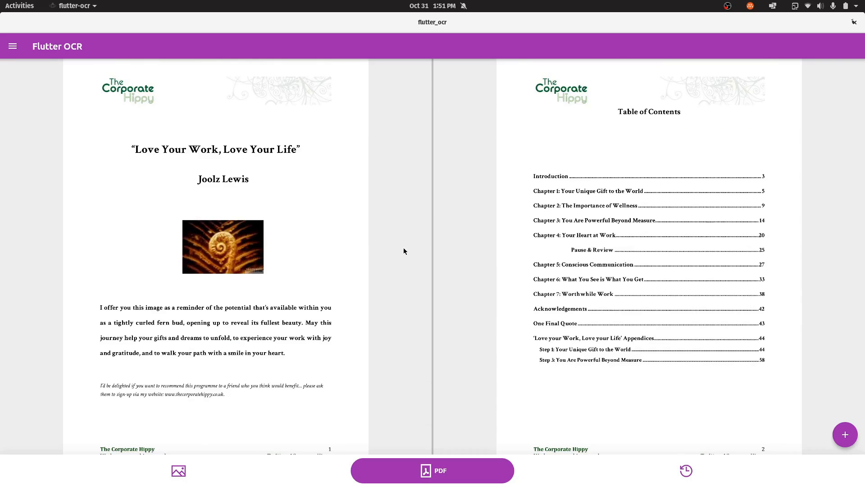
{"action": "mouse_move", "coordinate": [388, 255]}
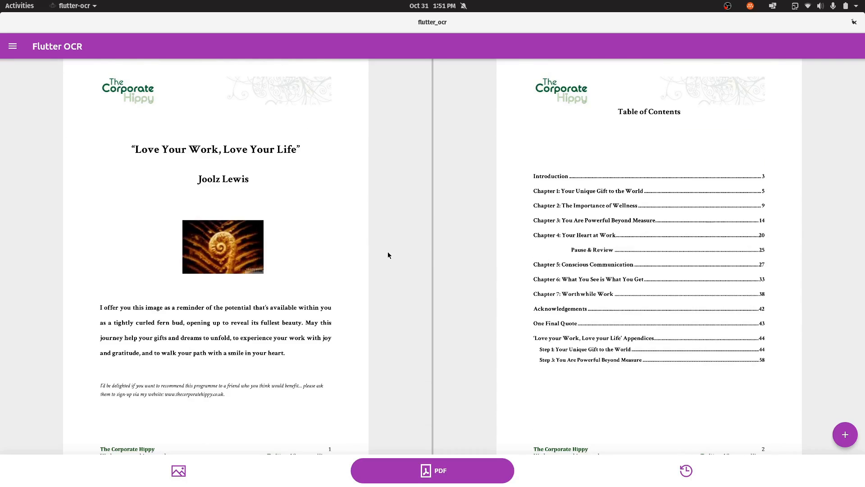
Run text recognition on the PDF's title page.
{"action": "left_click", "coordinate": [432, 470]}
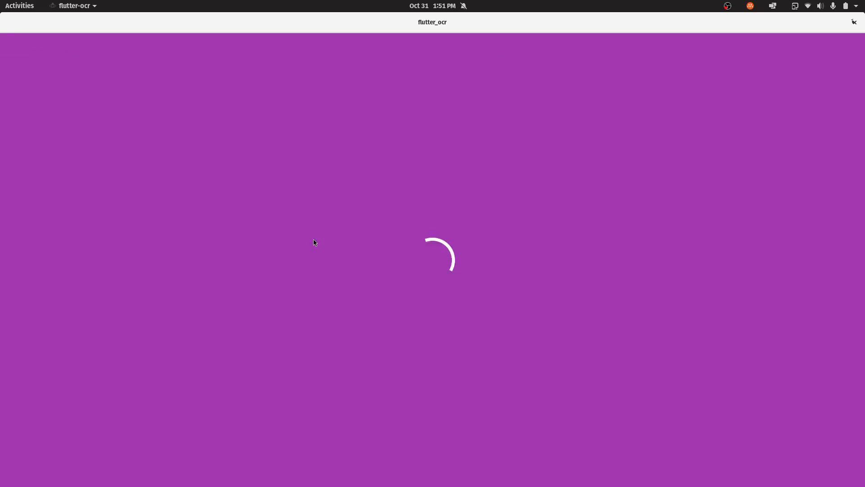
{"action": "mouse_move", "coordinate": [524, 237]}
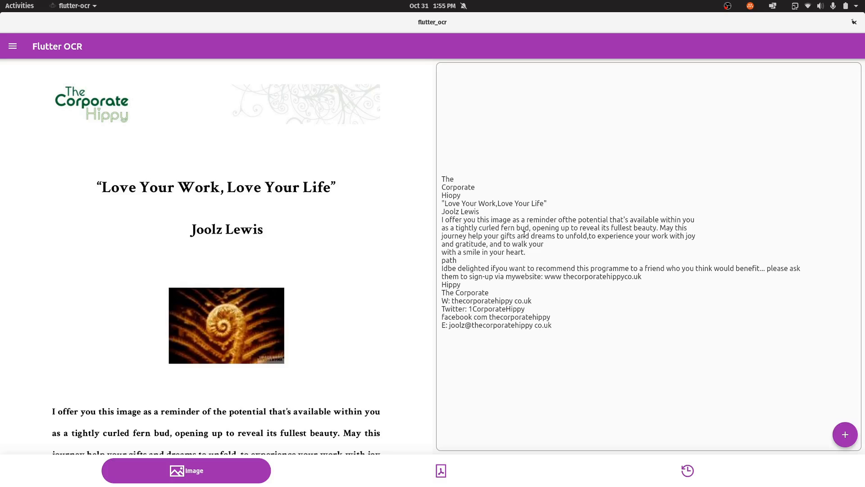
{"action": "mouse_move", "coordinate": [356, 293]}
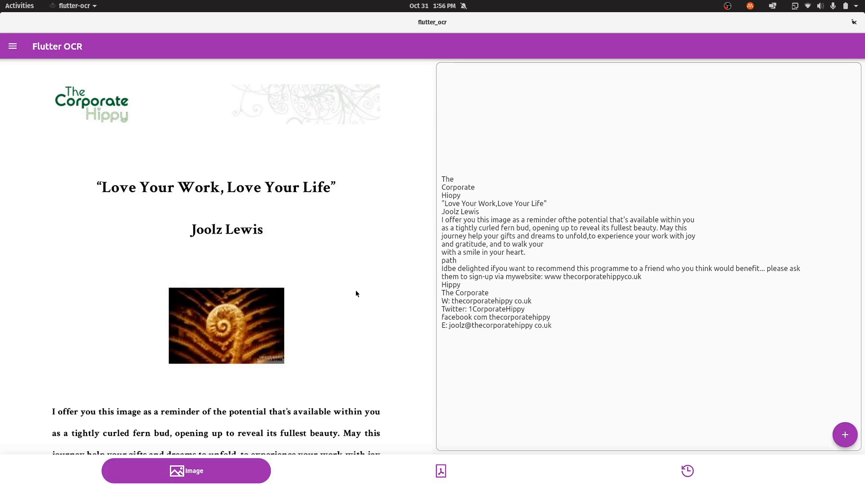
{"action": "mouse_move", "coordinate": [481, 315]}
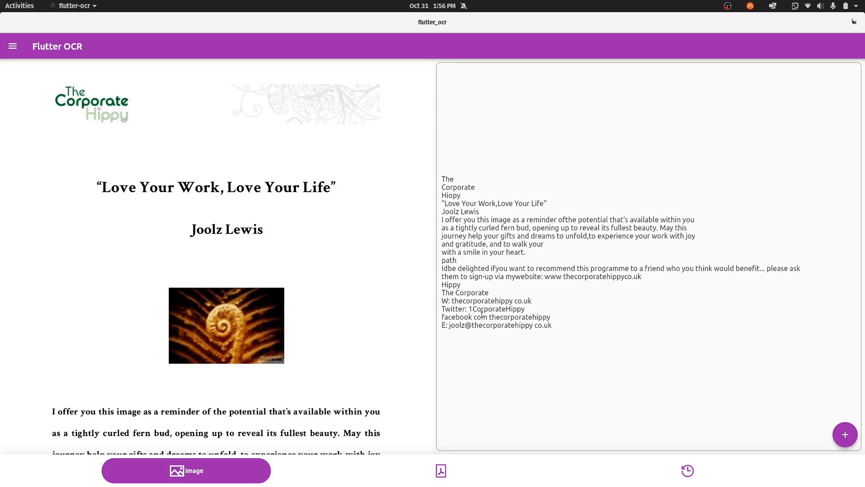
{"action": "mouse_move", "coordinate": [425, 334]}
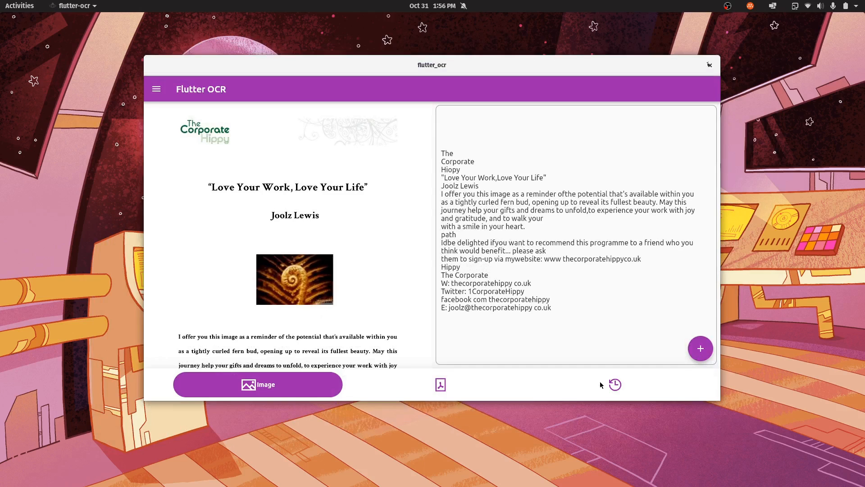
Copy an earlier history entry's text to the clipboard and dismiss the copied notice.
{"action": "left_click", "coordinate": [614, 384]}
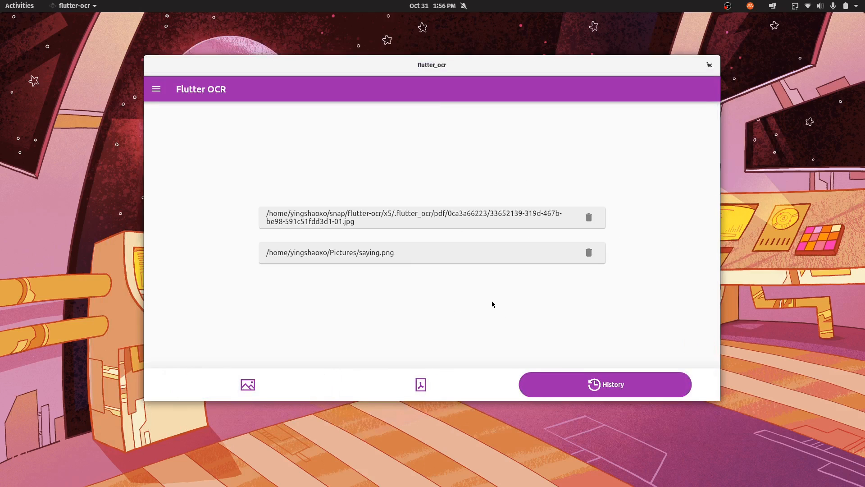
{"action": "mouse_move", "coordinate": [515, 320]}
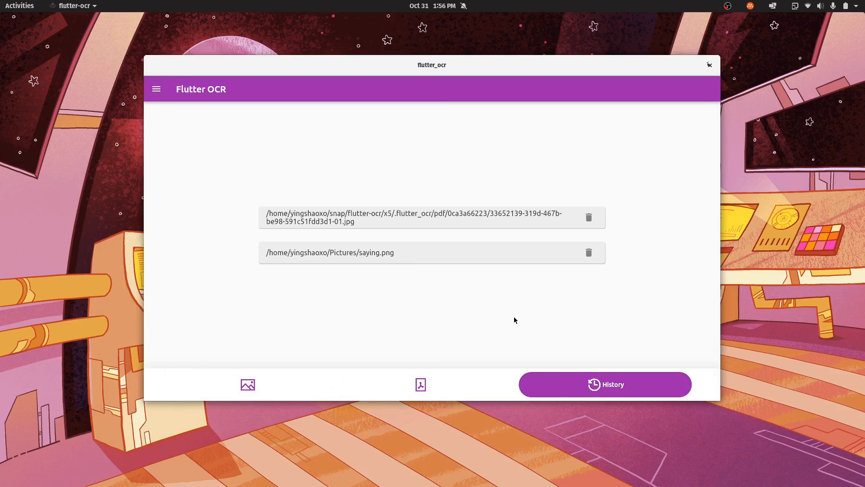
{"action": "mouse_move", "coordinate": [450, 267]}
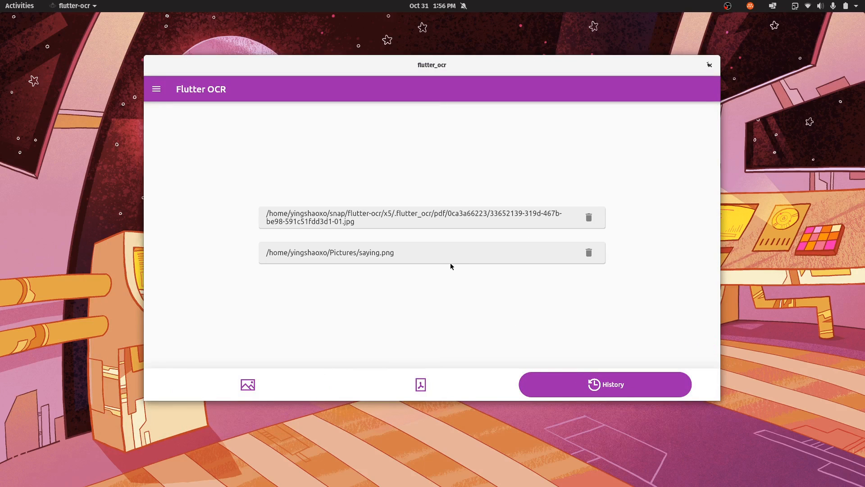
{"action": "mouse_move", "coordinate": [433, 263]}
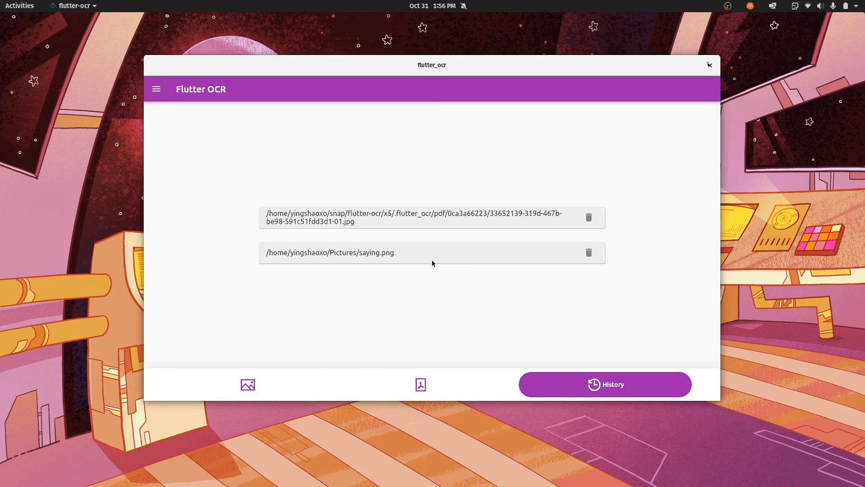
{"action": "mouse_move", "coordinate": [419, 260]}
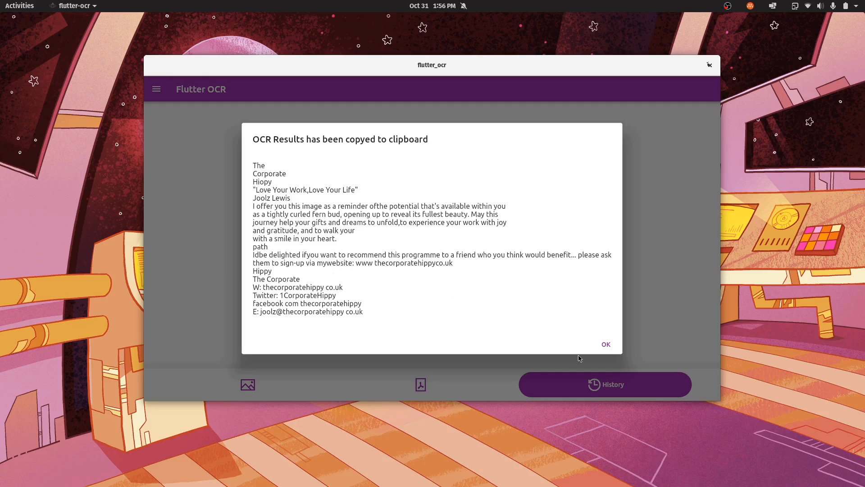
{"action": "left_click", "coordinate": [606, 343]}
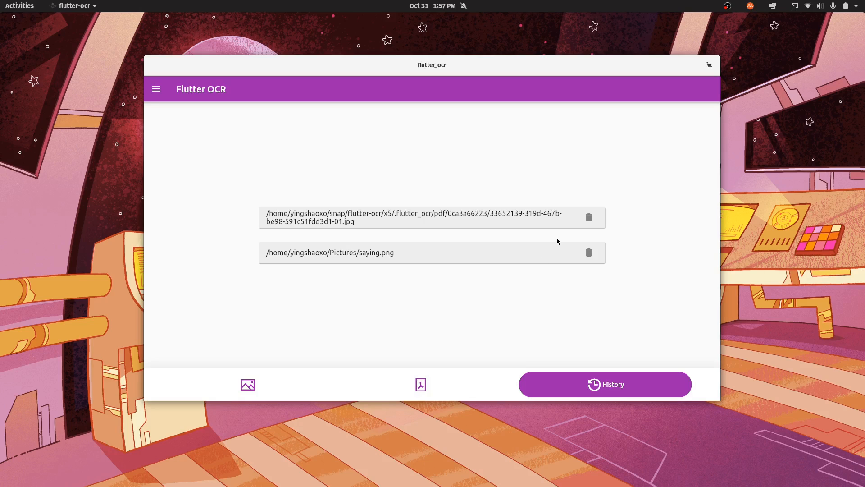
{"action": "mouse_move", "coordinate": [569, 234]}
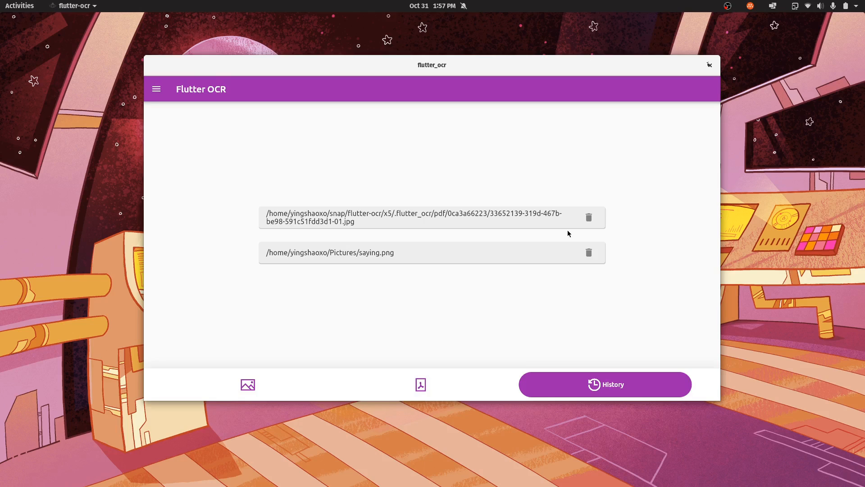
{"action": "mouse_move", "coordinate": [588, 217]}
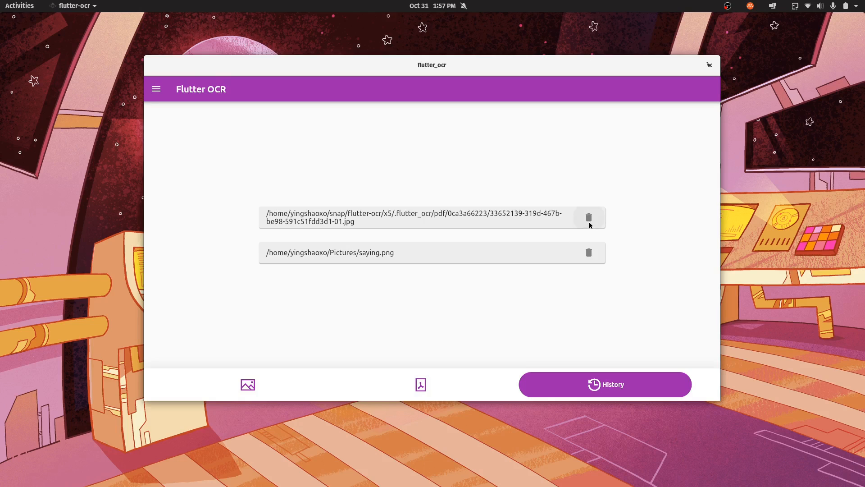
Delete the PDF page entry from history, keeping saying.png, and return to the PDF pages.
{"action": "left_click", "coordinate": [588, 218]}
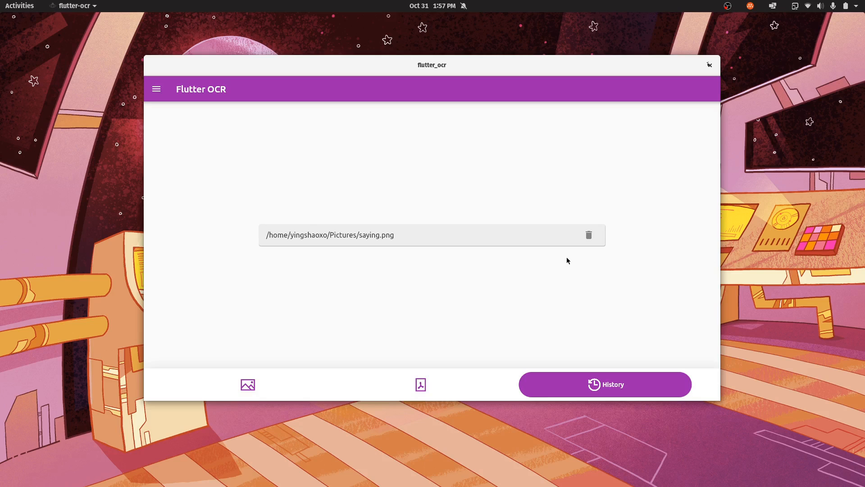
{"action": "left_click", "coordinate": [420, 384]}
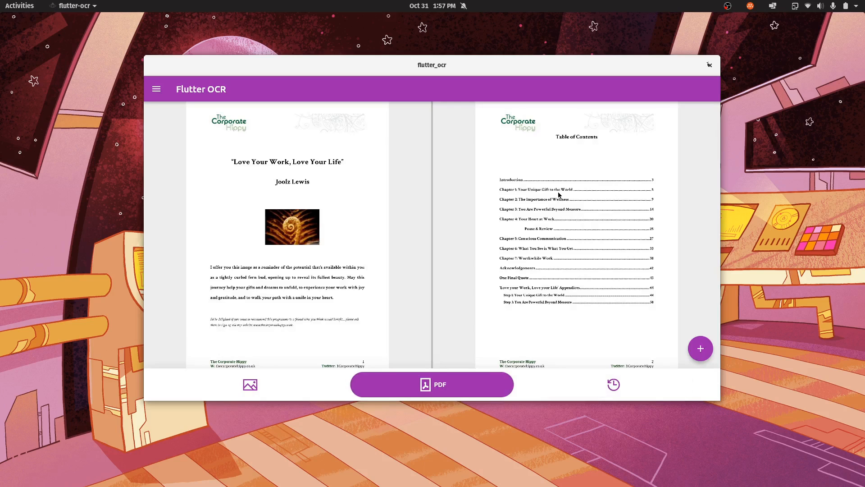
{"action": "mouse_move", "coordinate": [574, 140]}
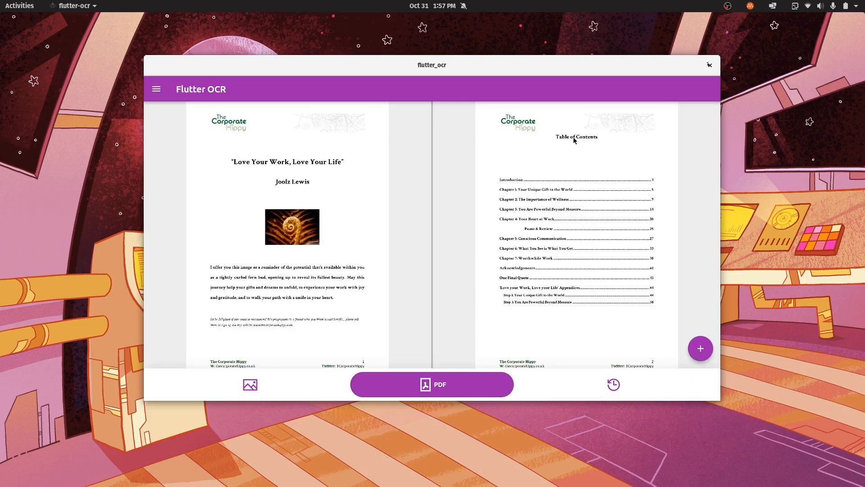